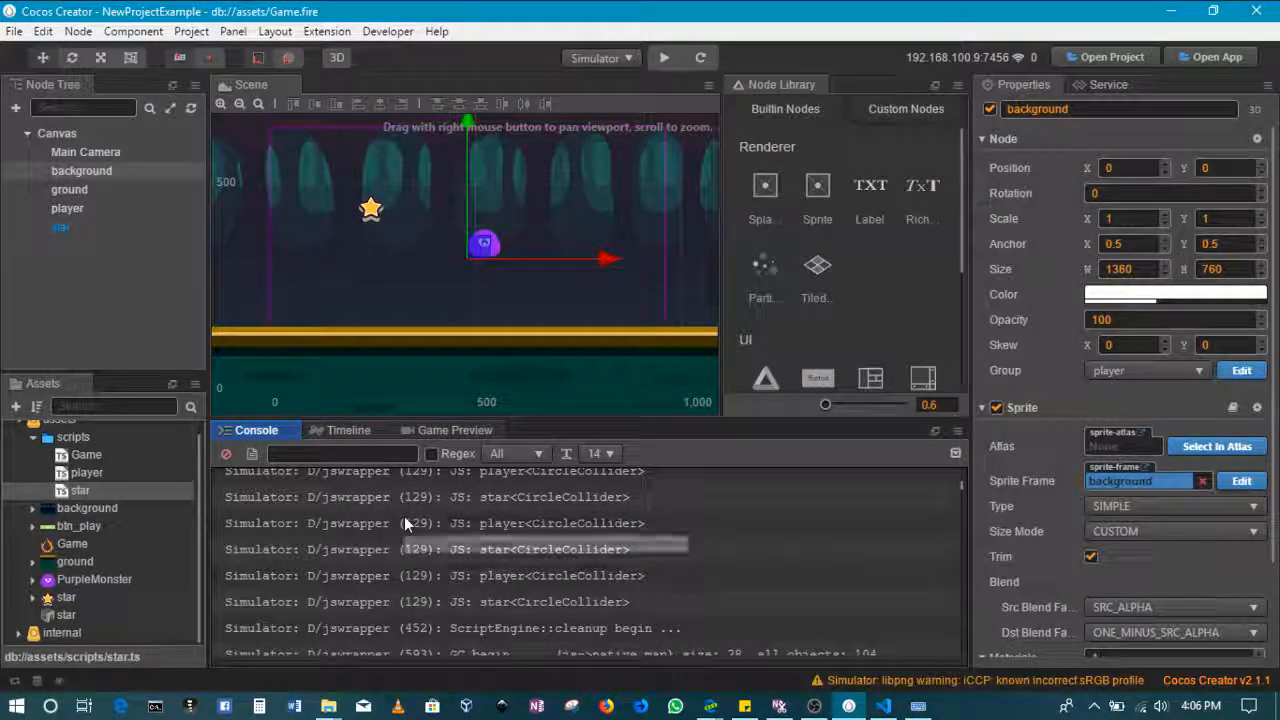
- Select the background image asset to show its texture properties
click(88, 508)
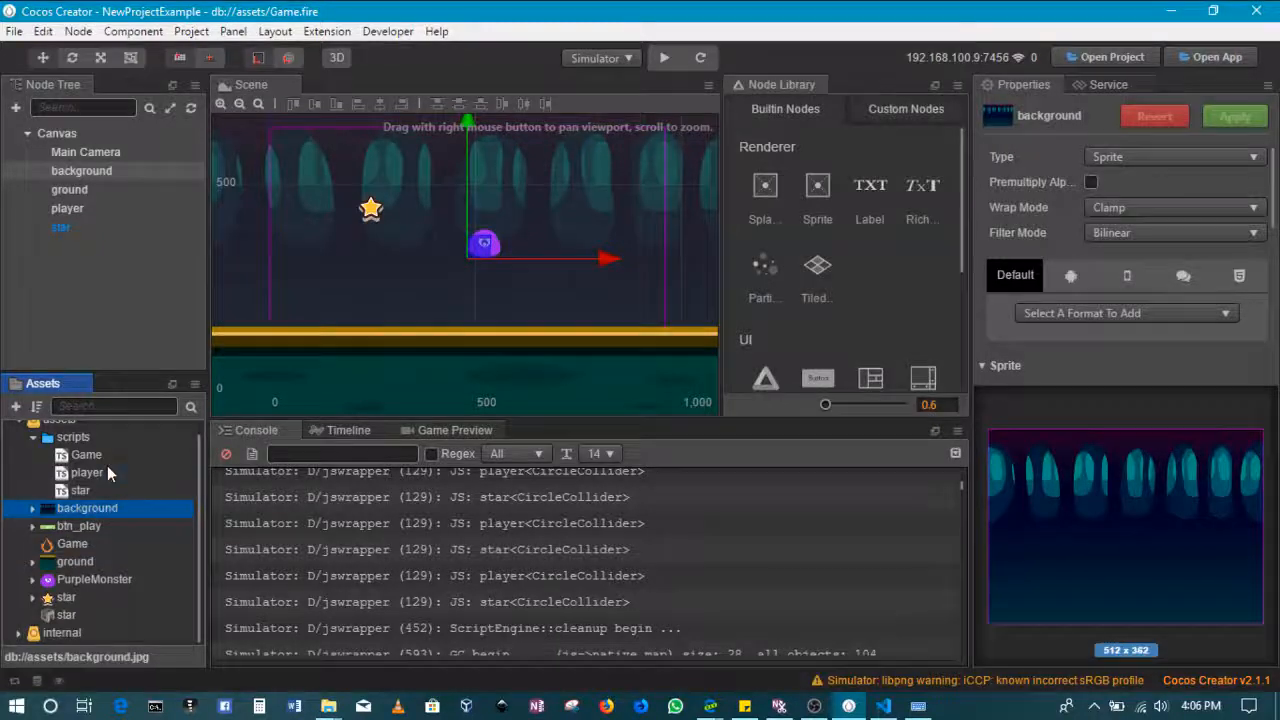
click(86, 454)
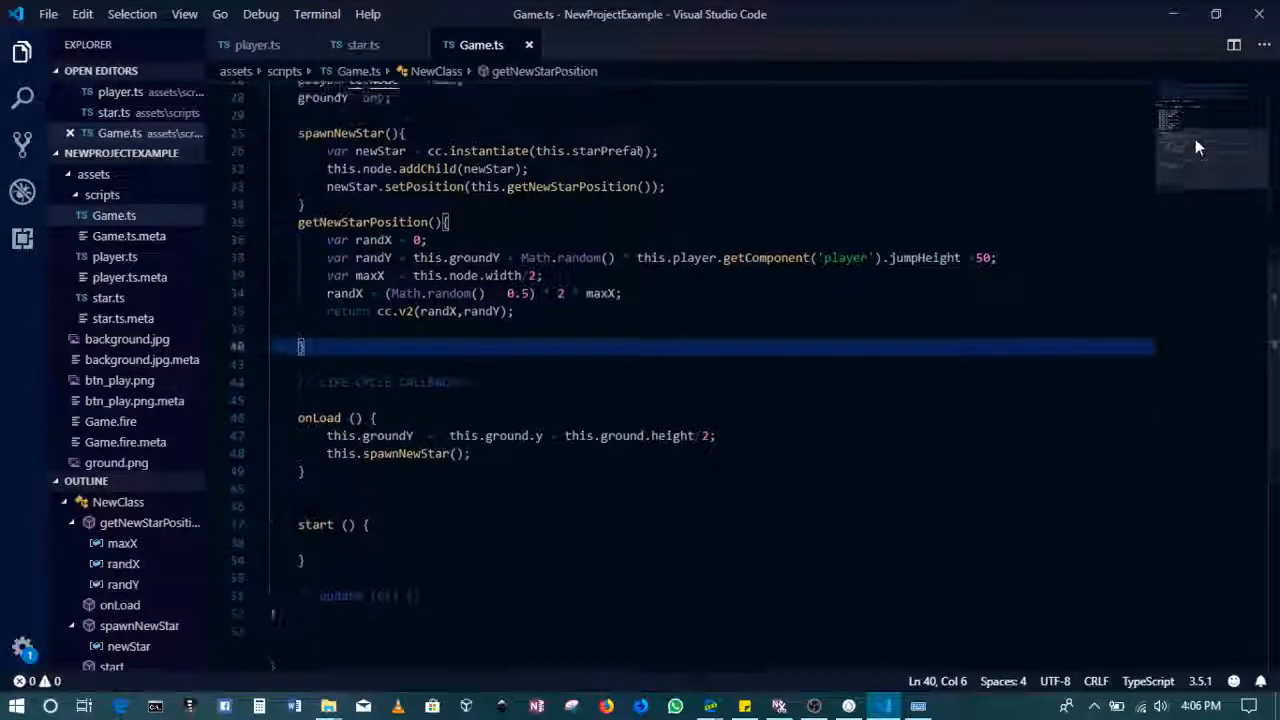
- Inside spawnNewStar in Game.ts, add newStar.addComponent(cc.CircleCollider); on a new line
scroll(up, 3)
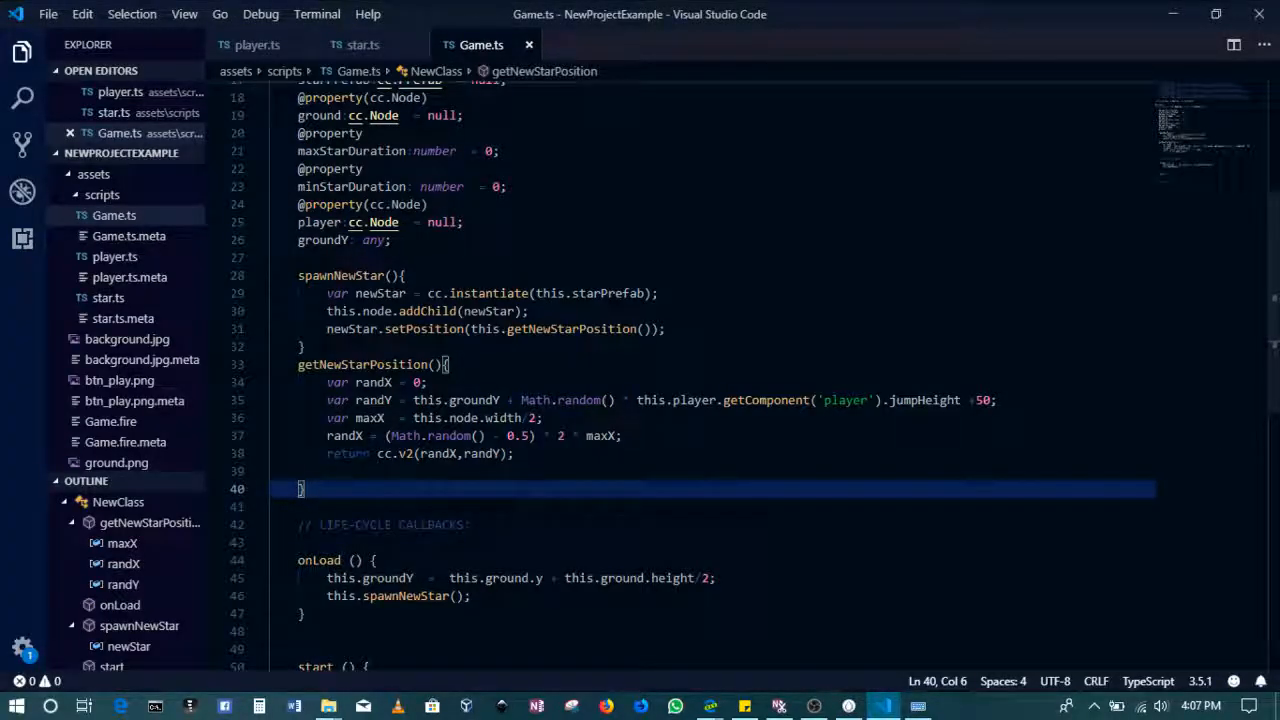
click(492, 292)
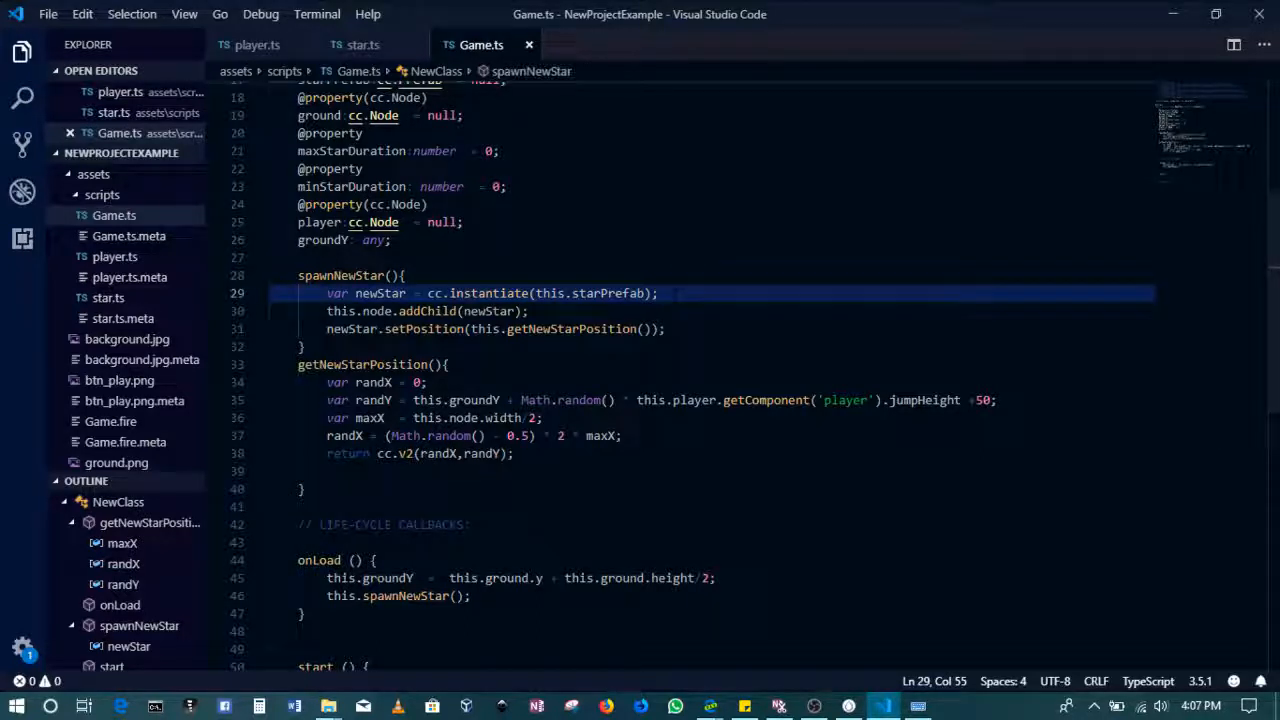
key(Enter)
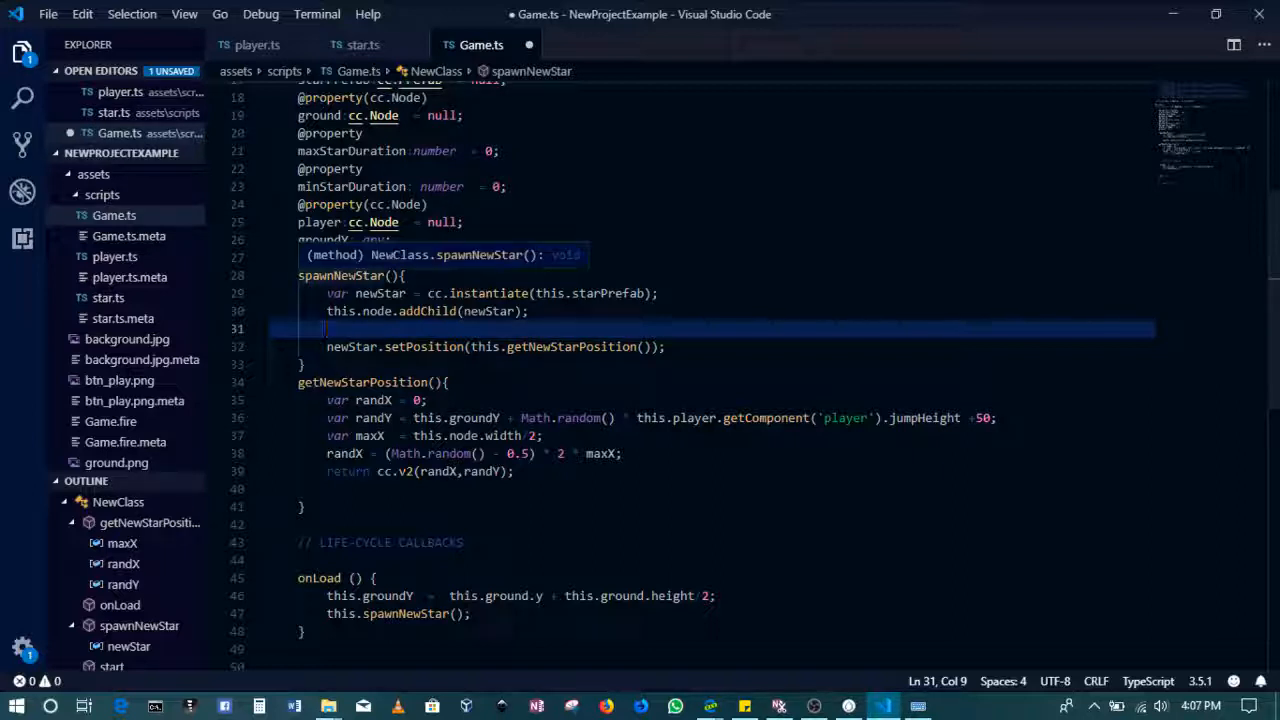
text(newStar)
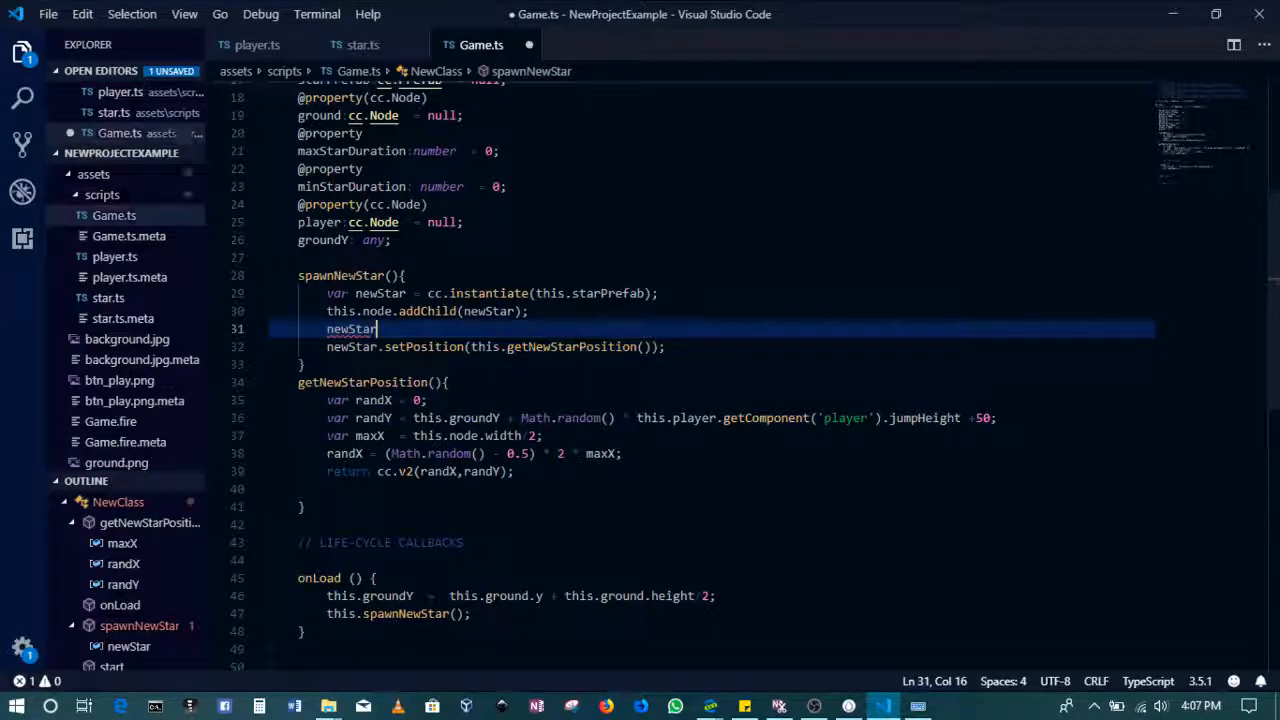
text(as)
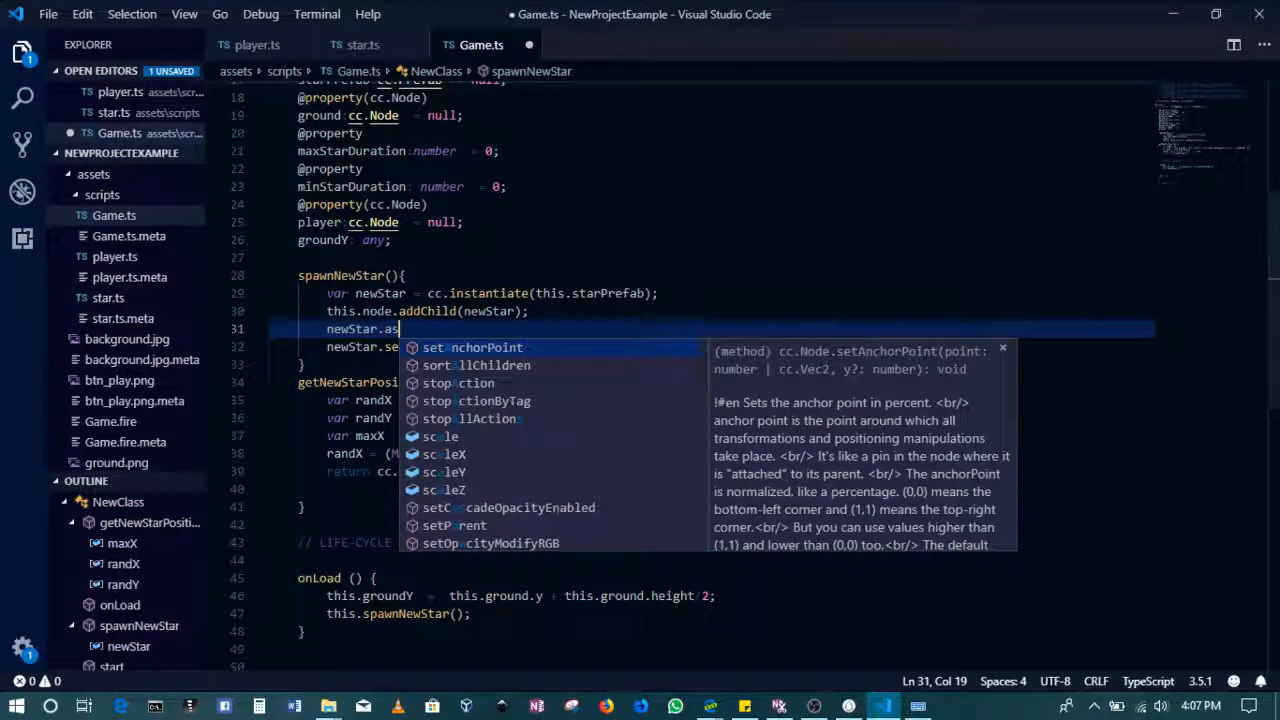
text(d)
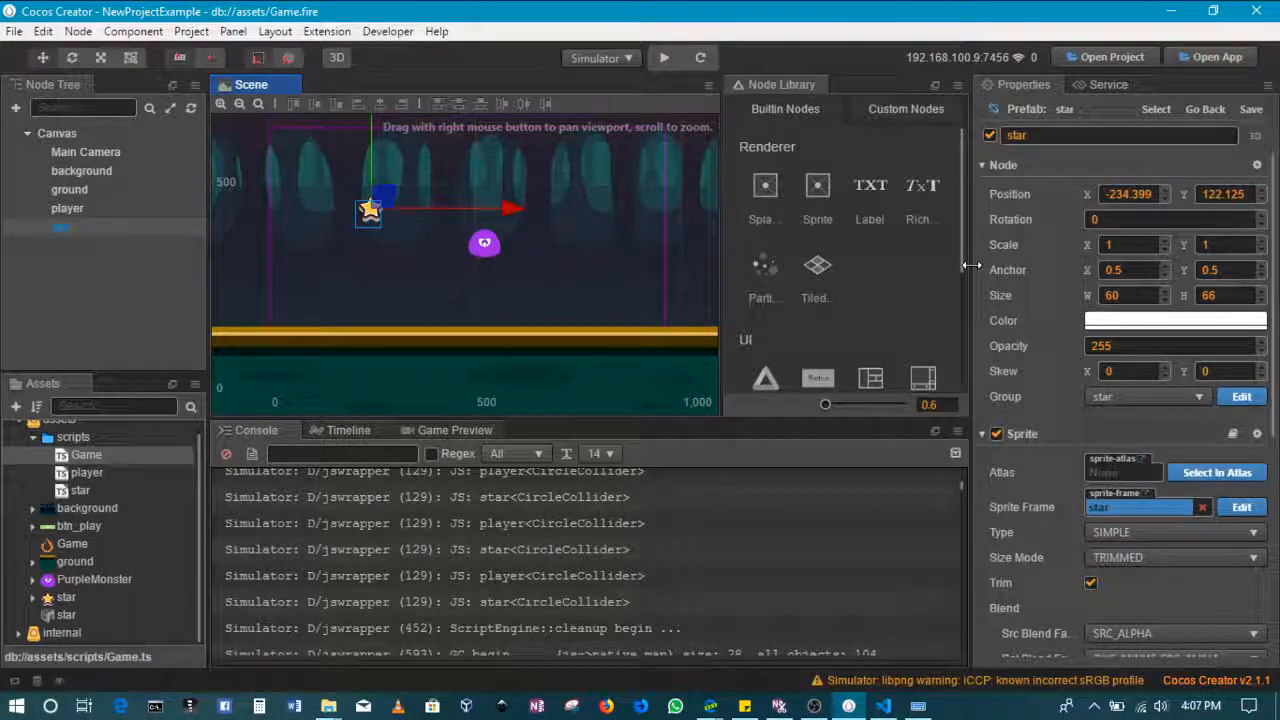
click(882, 706)
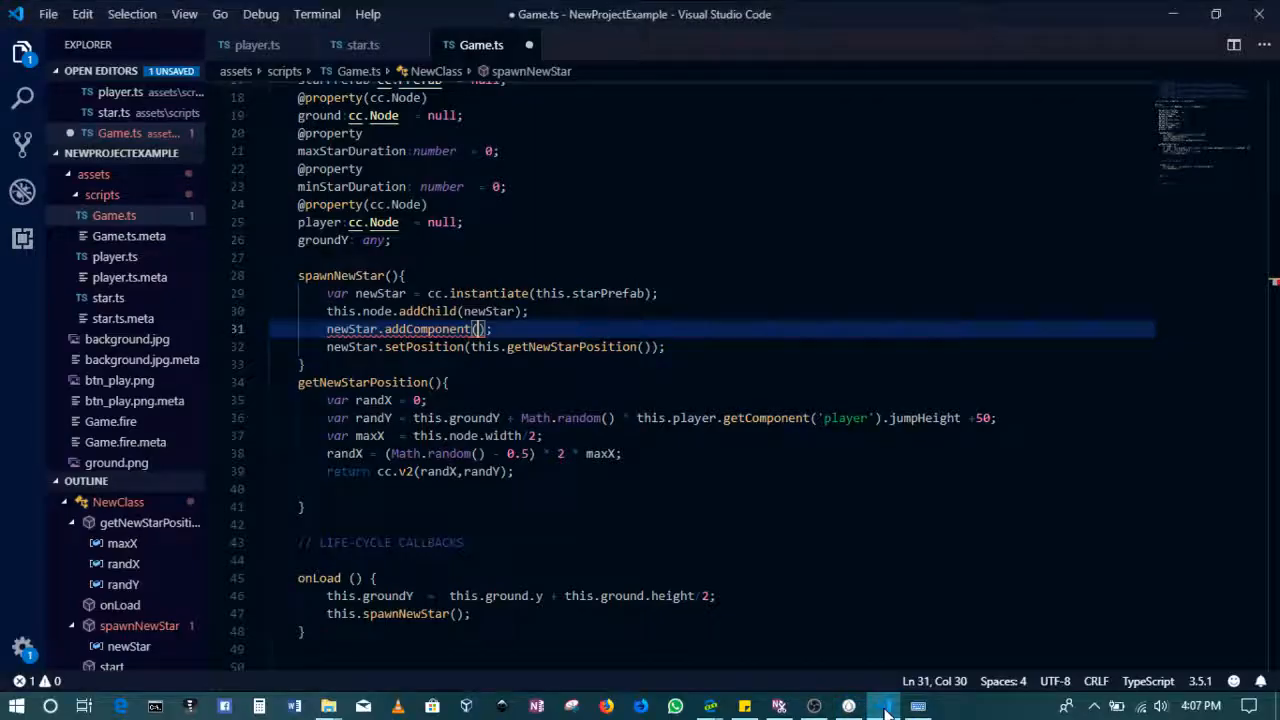
text(cc.ci)
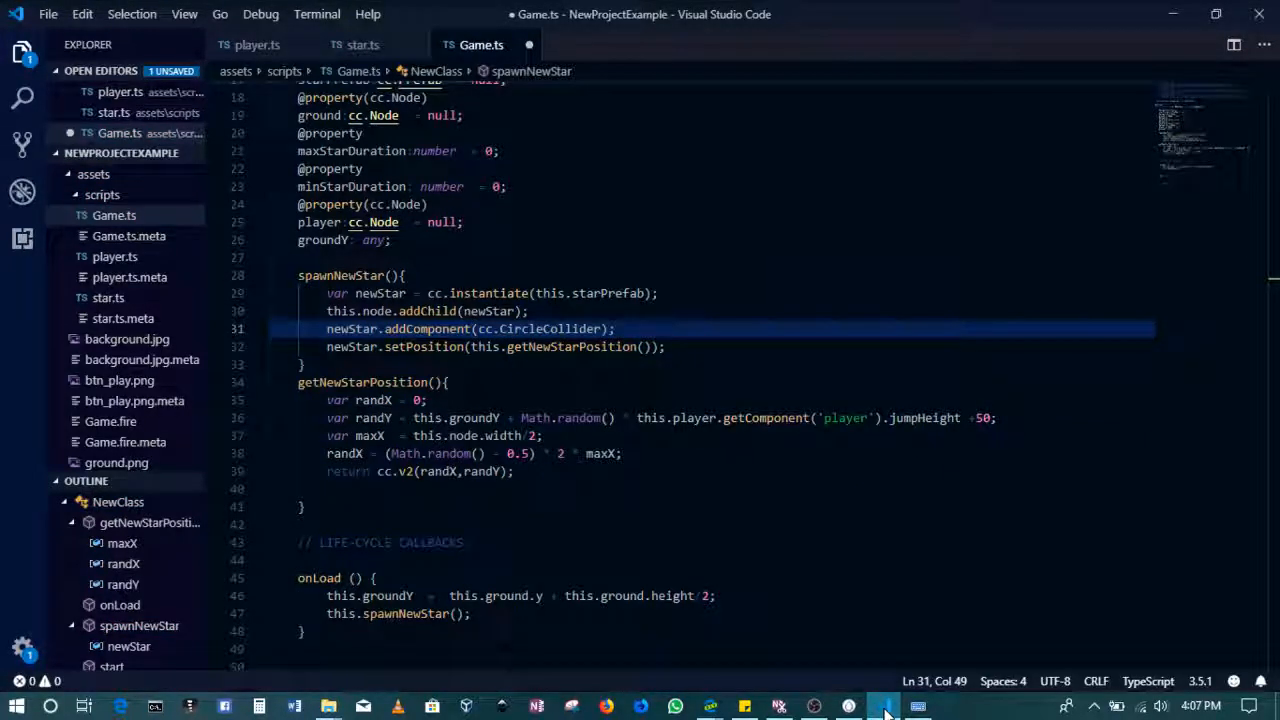
key(Enter)
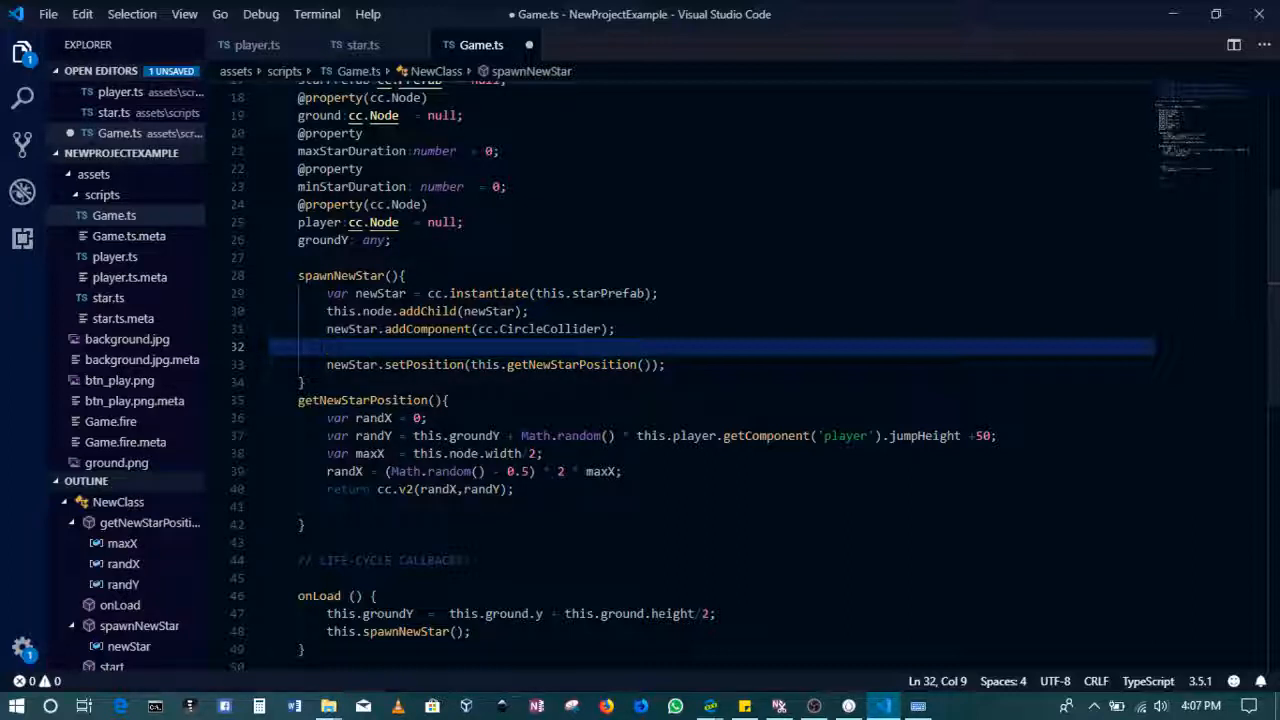
- Add newStar.group = 'star'; in spawnNewStar, then switch to Cocos Creator
text(n)
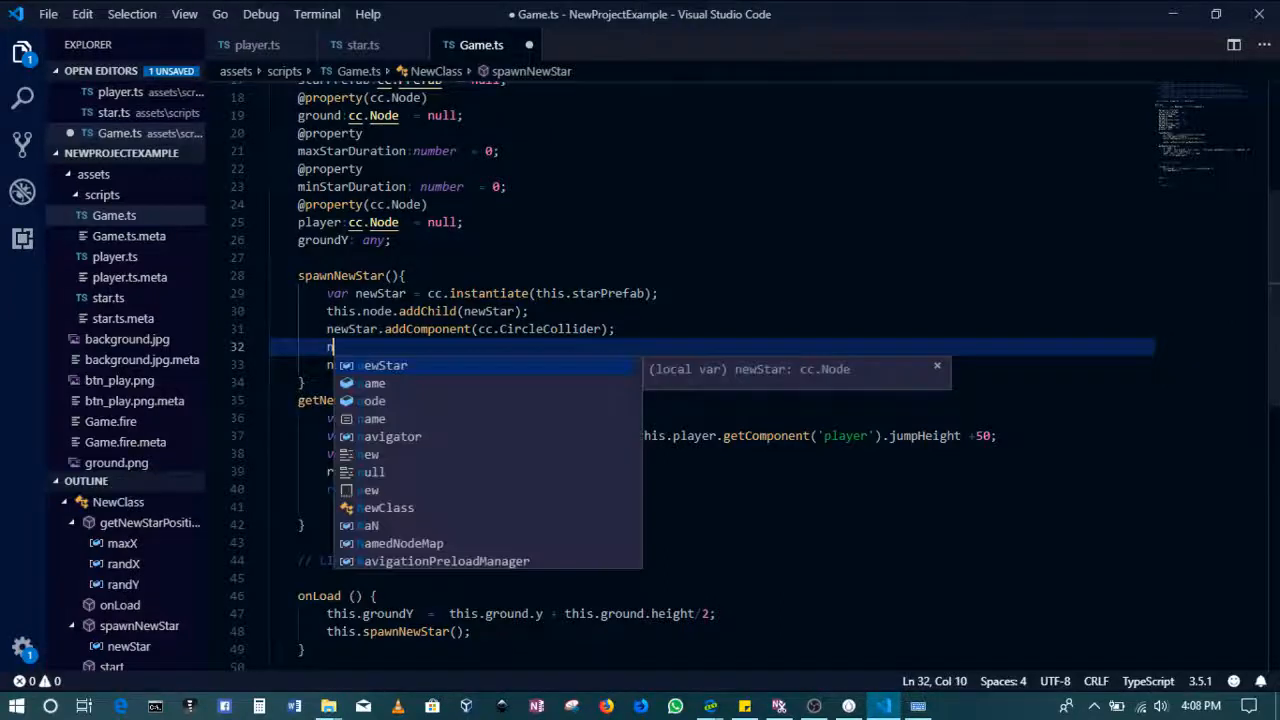
text(ewS)
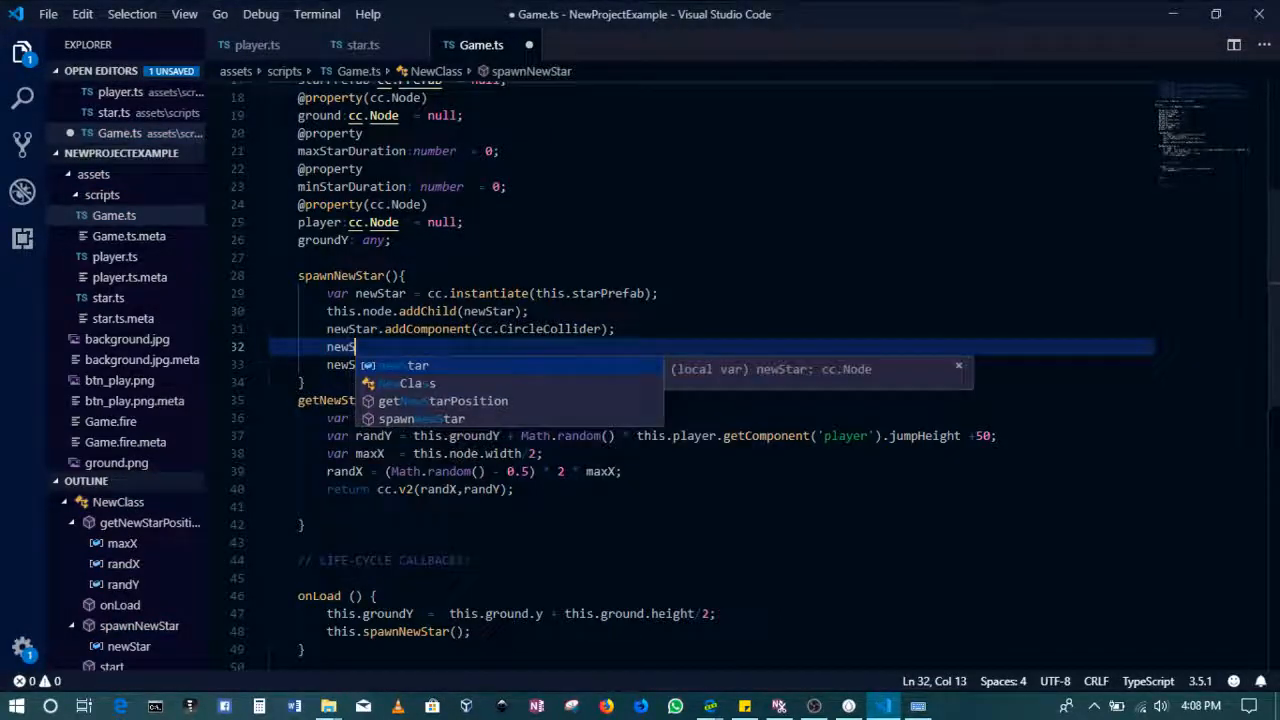
text(ge)
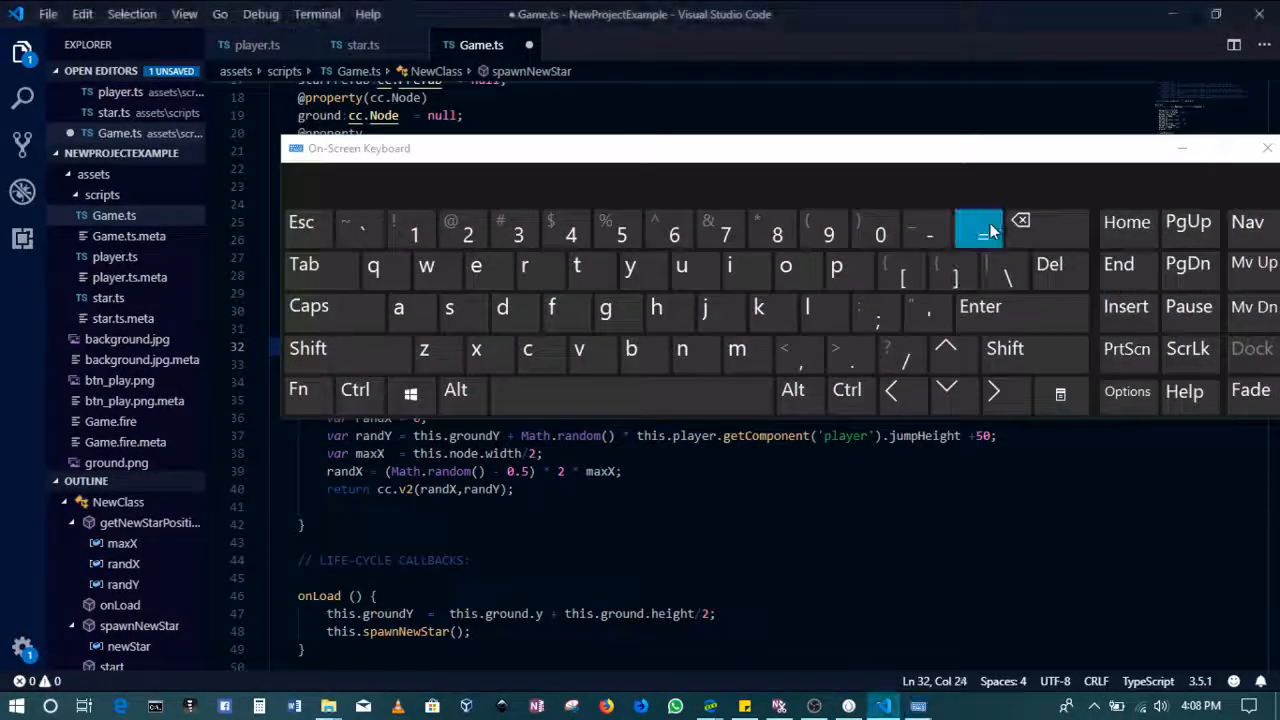
click(1268, 148)
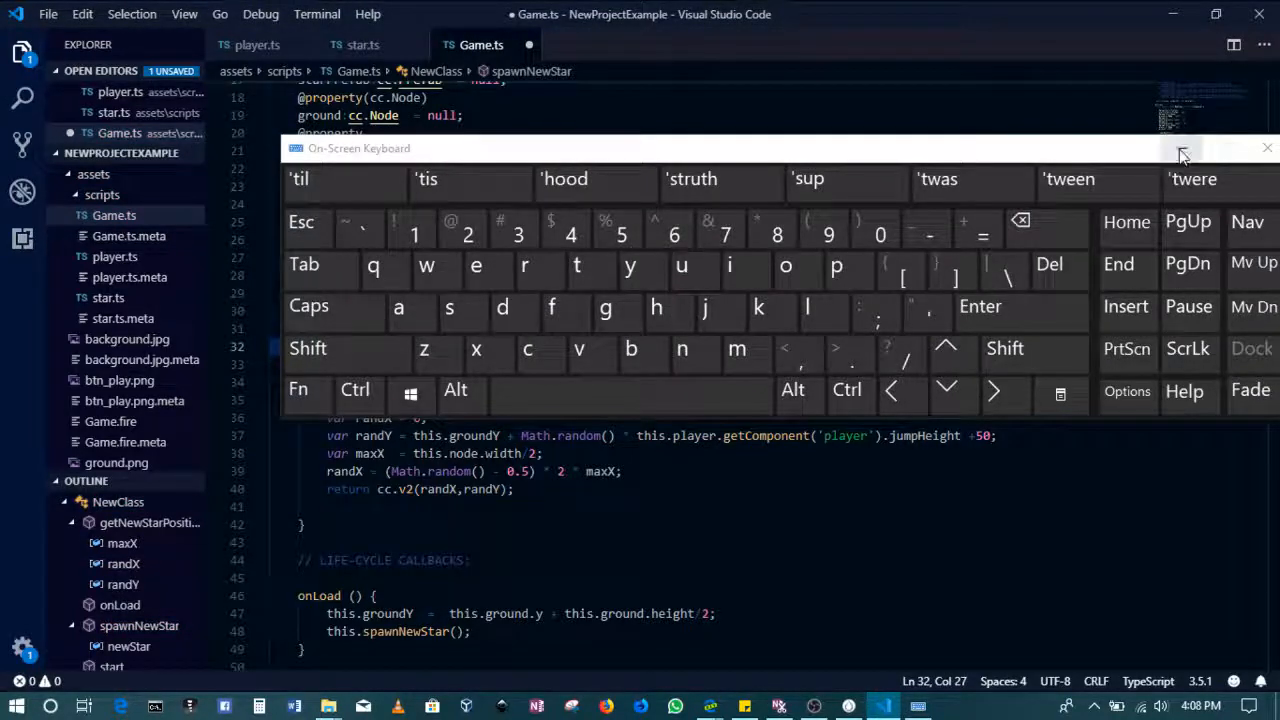
click(1268, 148)
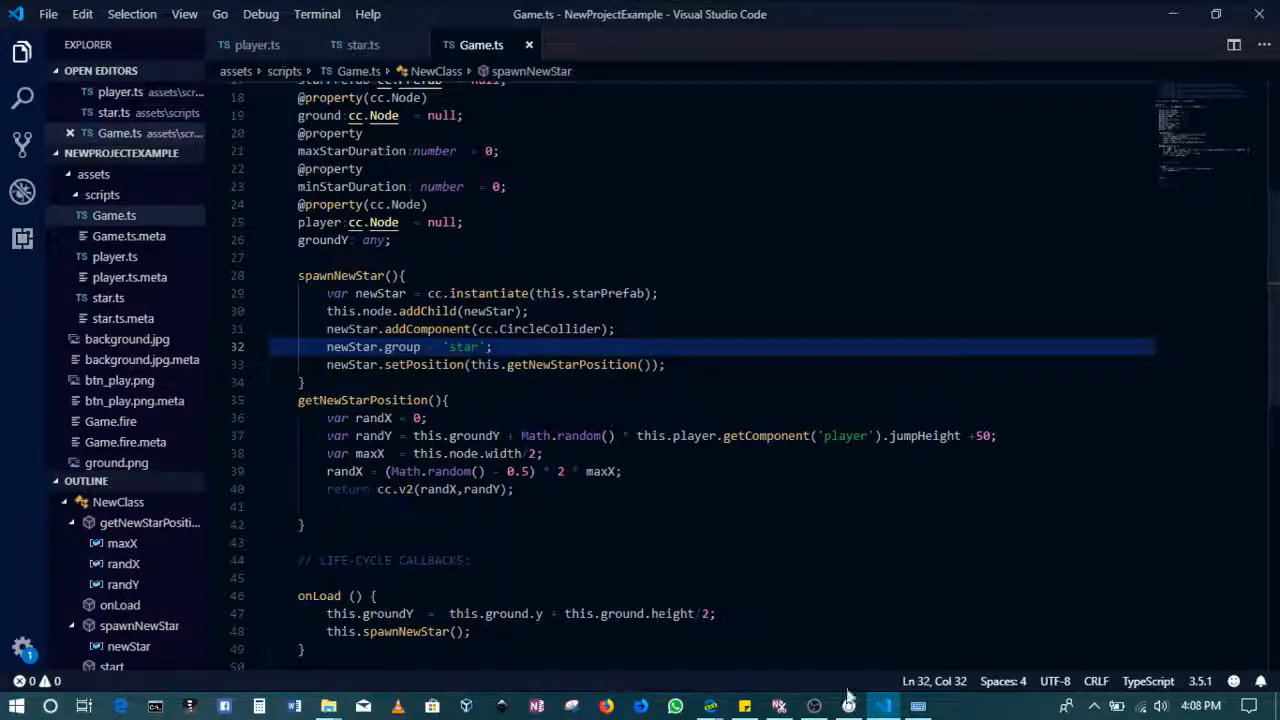
click(848, 706)
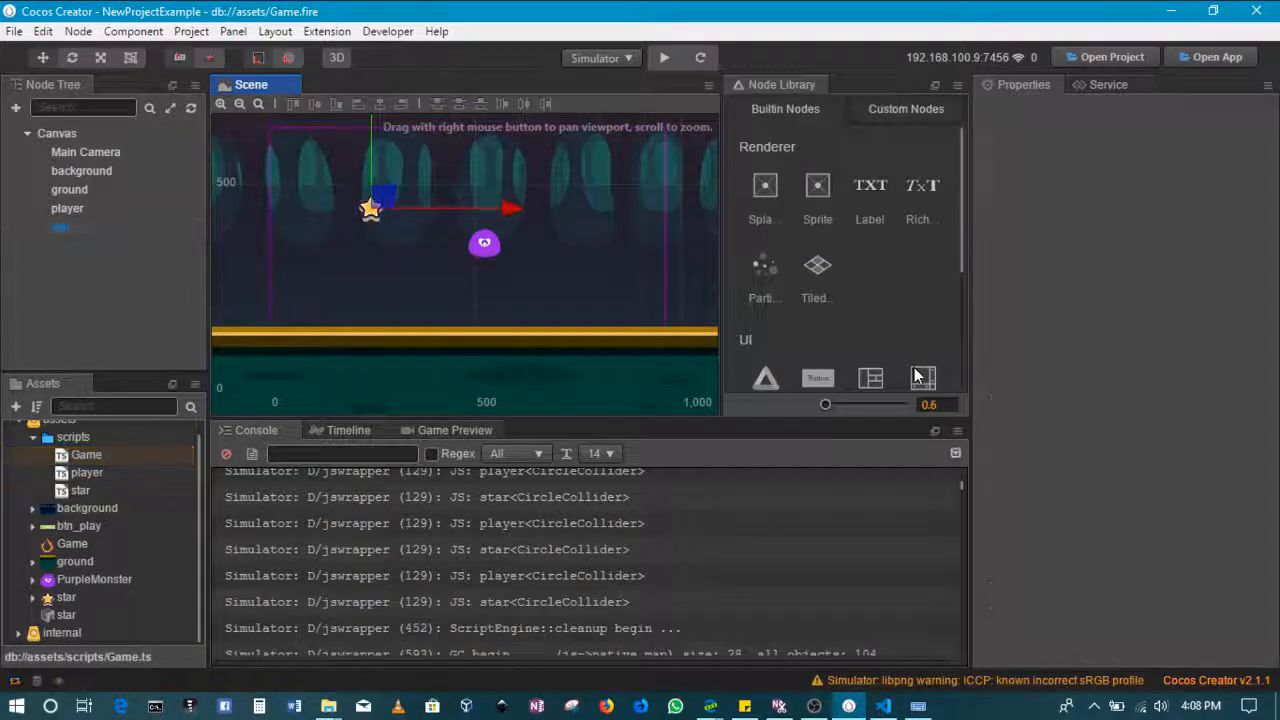
- Select the star node to check its Group is 'star', then return to VS Code
click(368, 212)
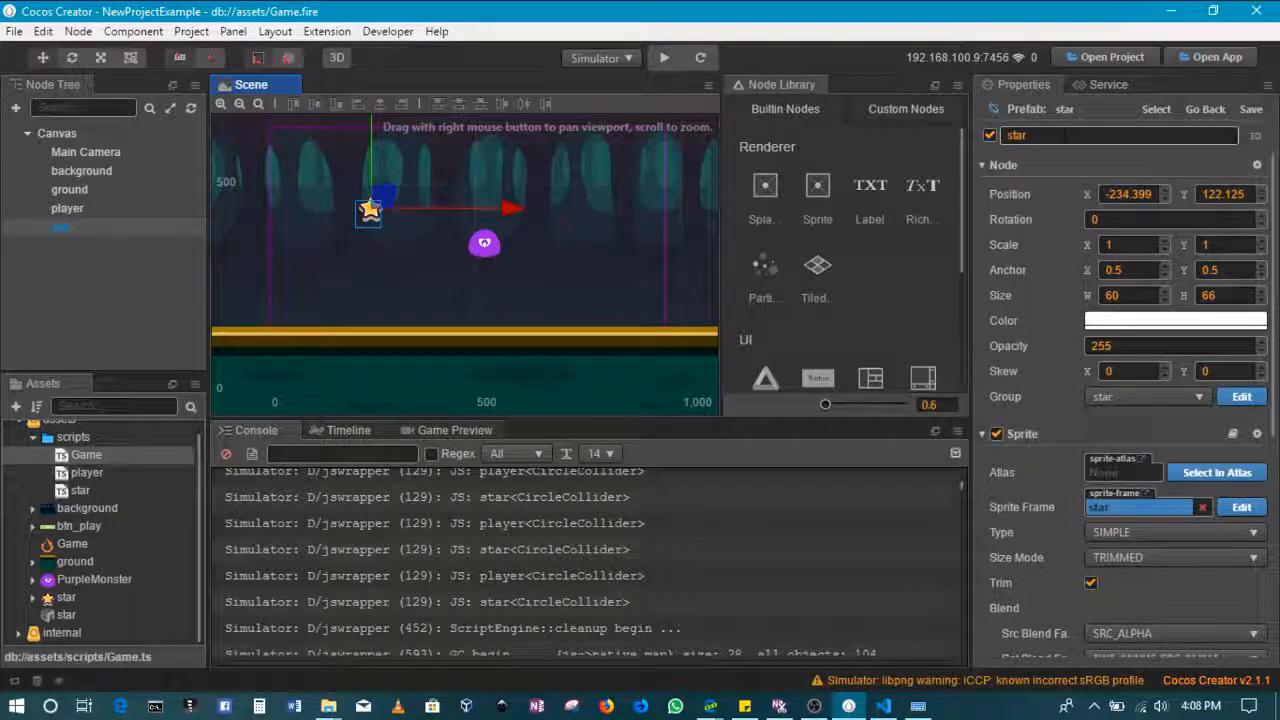
click(982, 164)
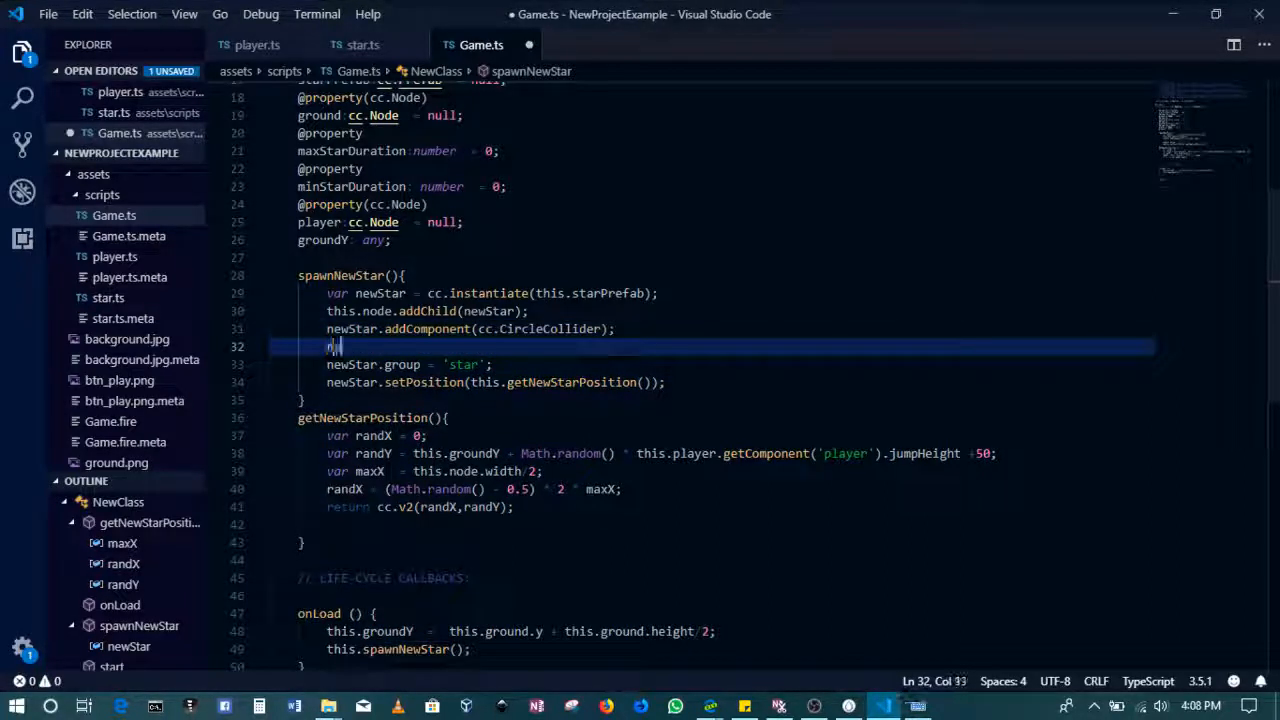
- Add newStar.getComponent(cc.CircleCollider).radius = 20; in spawnNewStar
text(newStar.get)
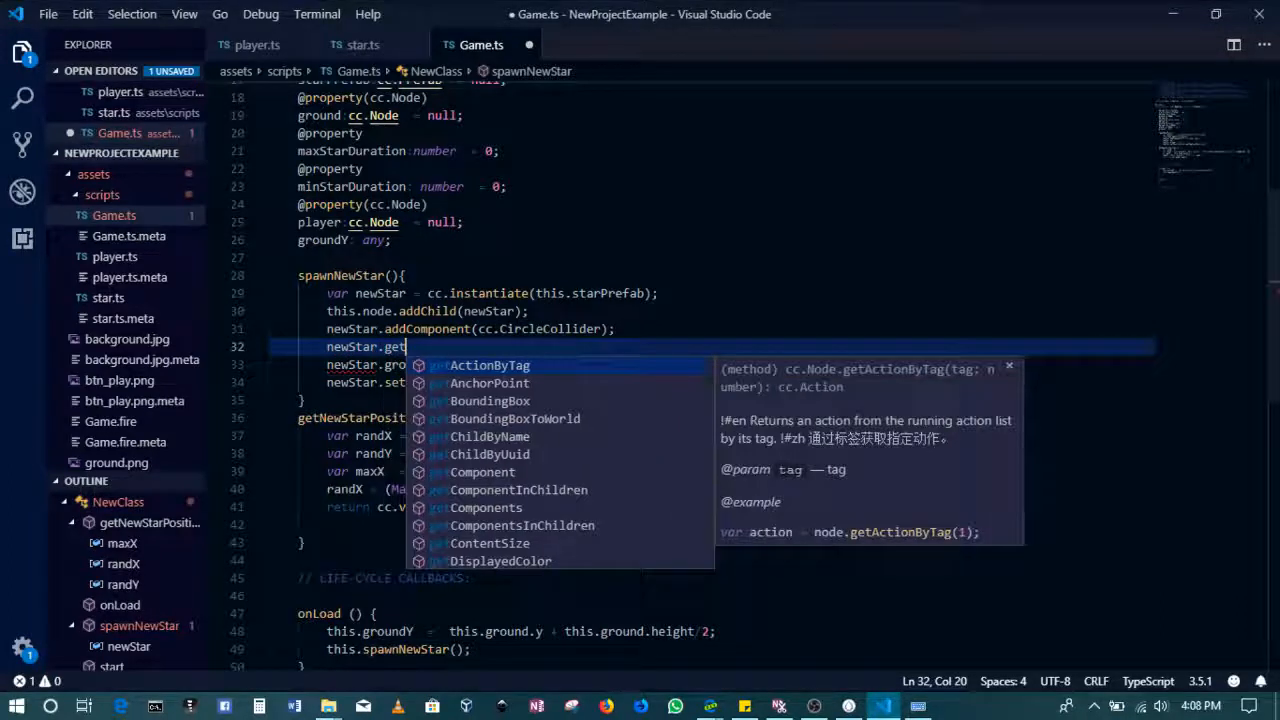
text(Component(c)
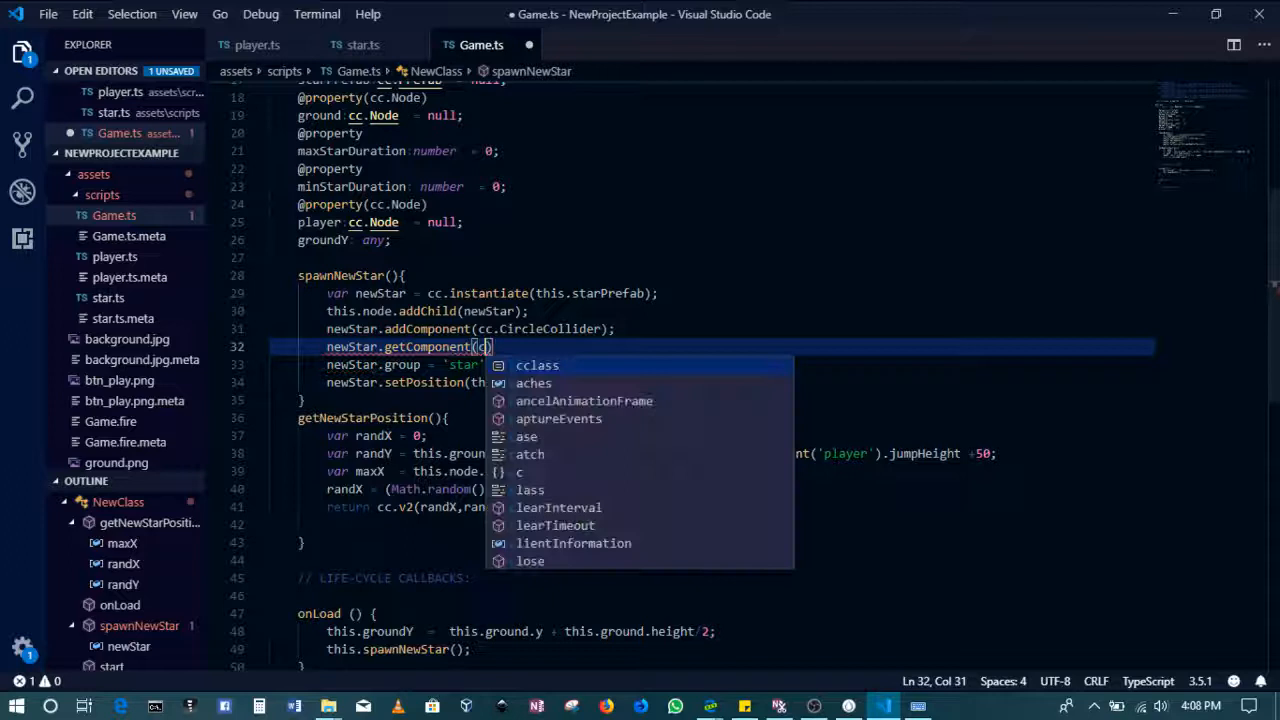
text(cc)
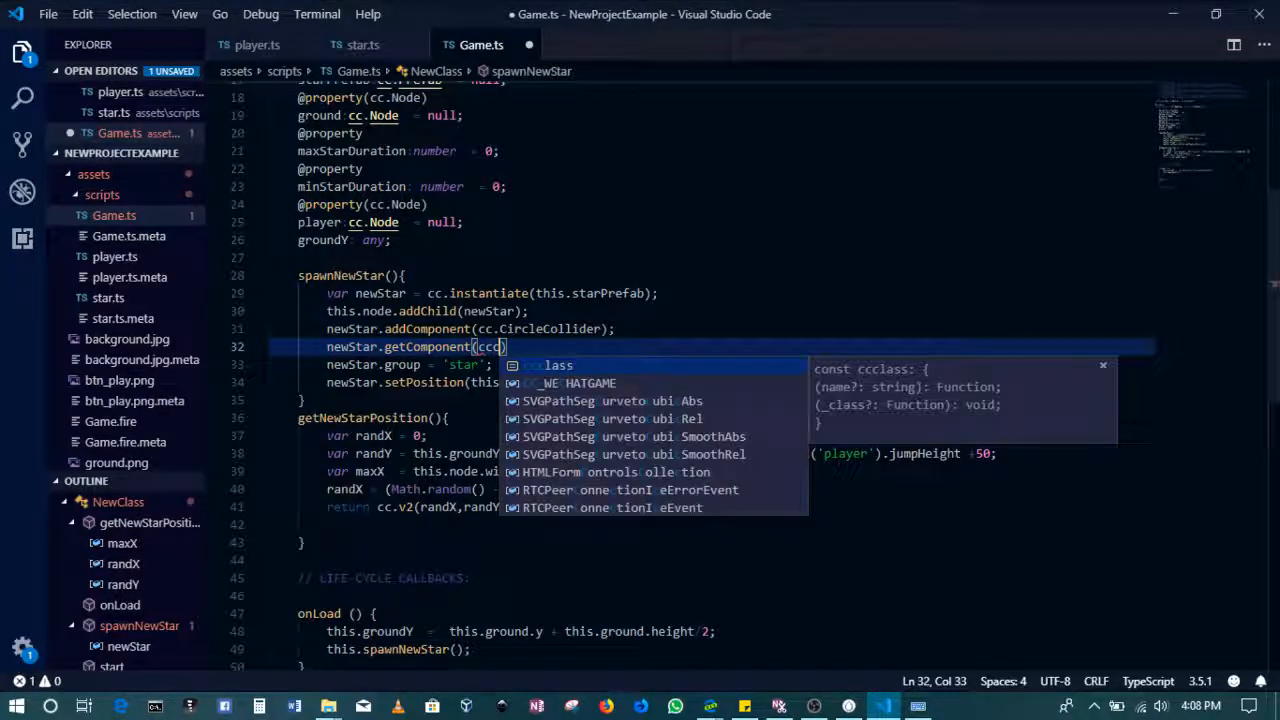
text(ircleCollider)
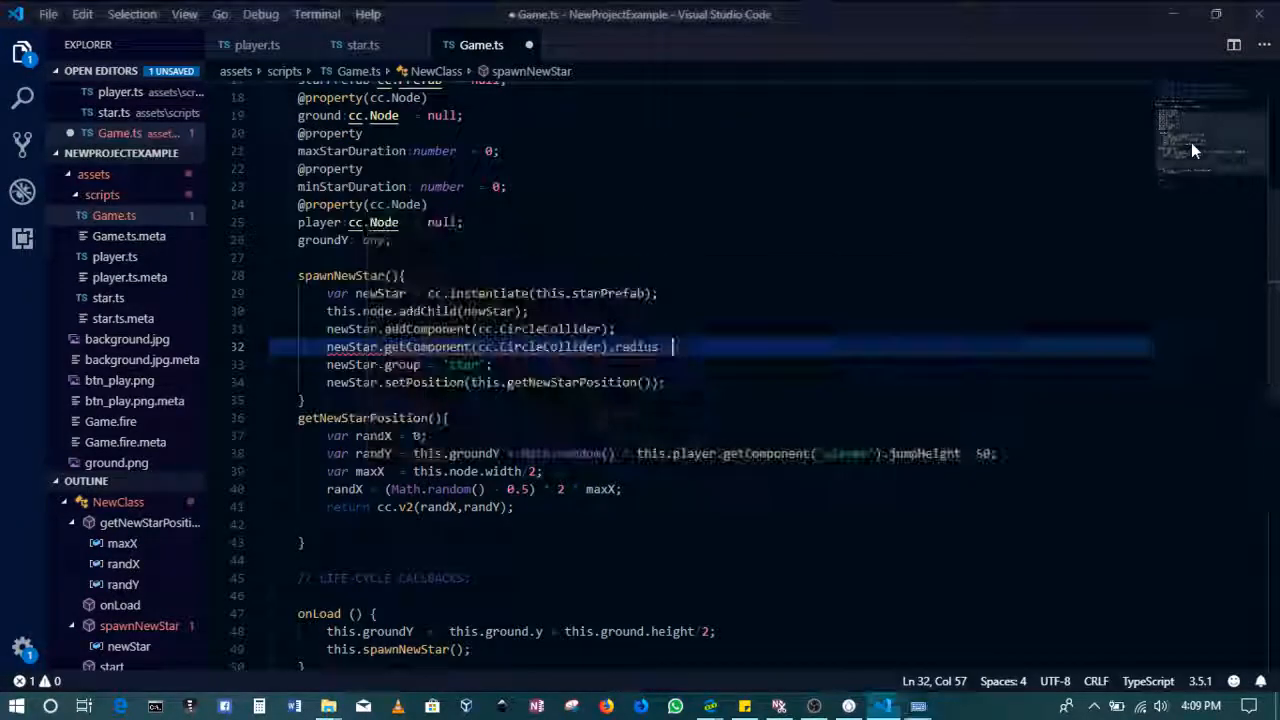
text(= 20)
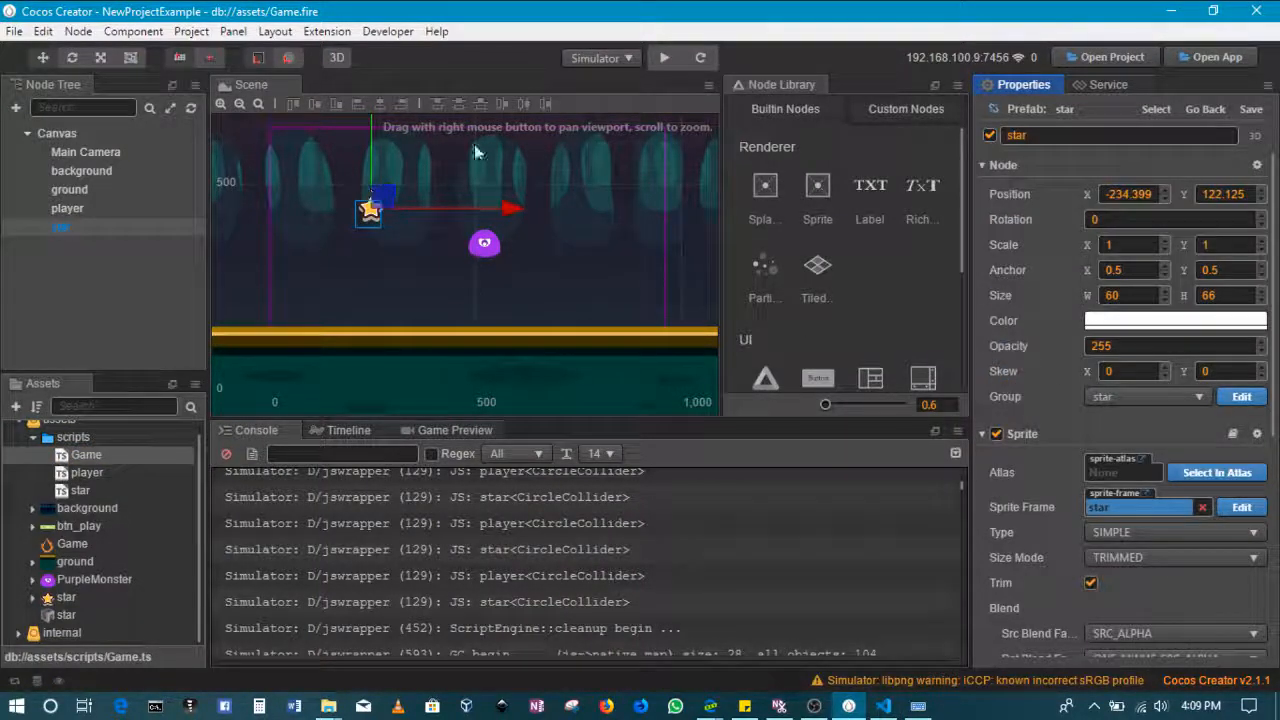
mouse_move(388, 192)
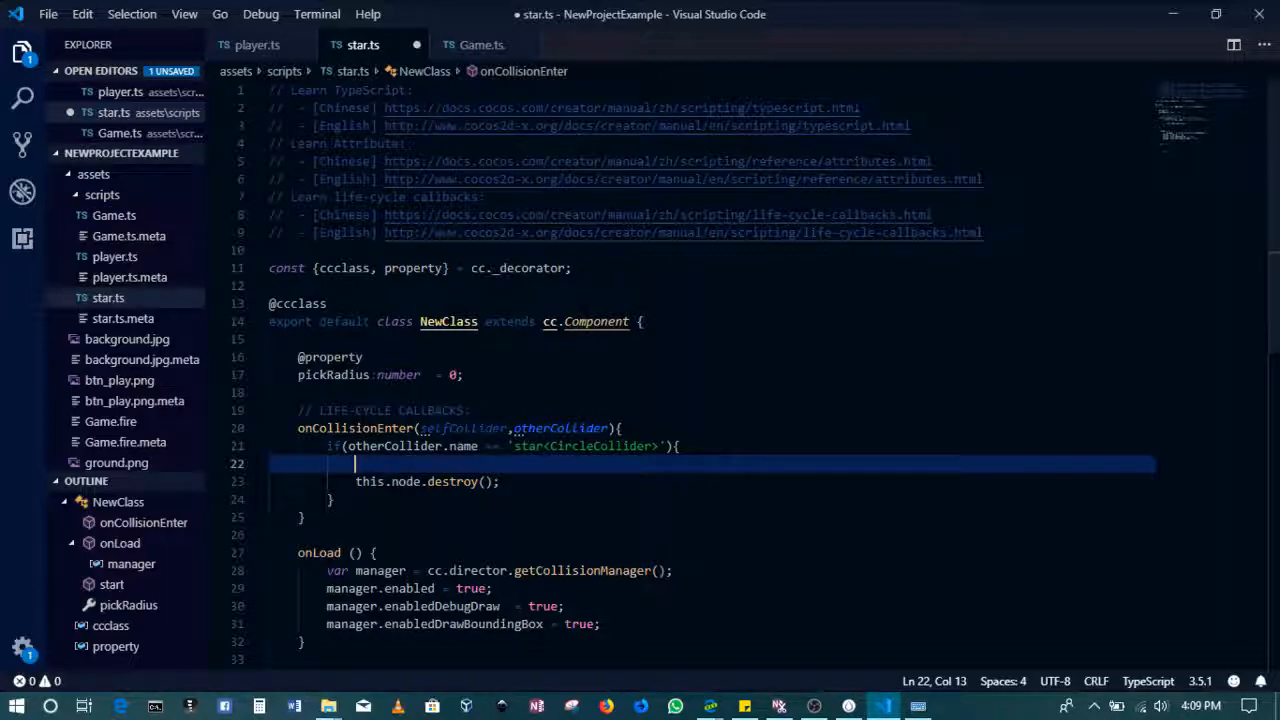
- In star.ts onCollisionEnter, call this.node.parent.getComponent('Game').spawnNewStar(); before destroying the node
click(480, 44)
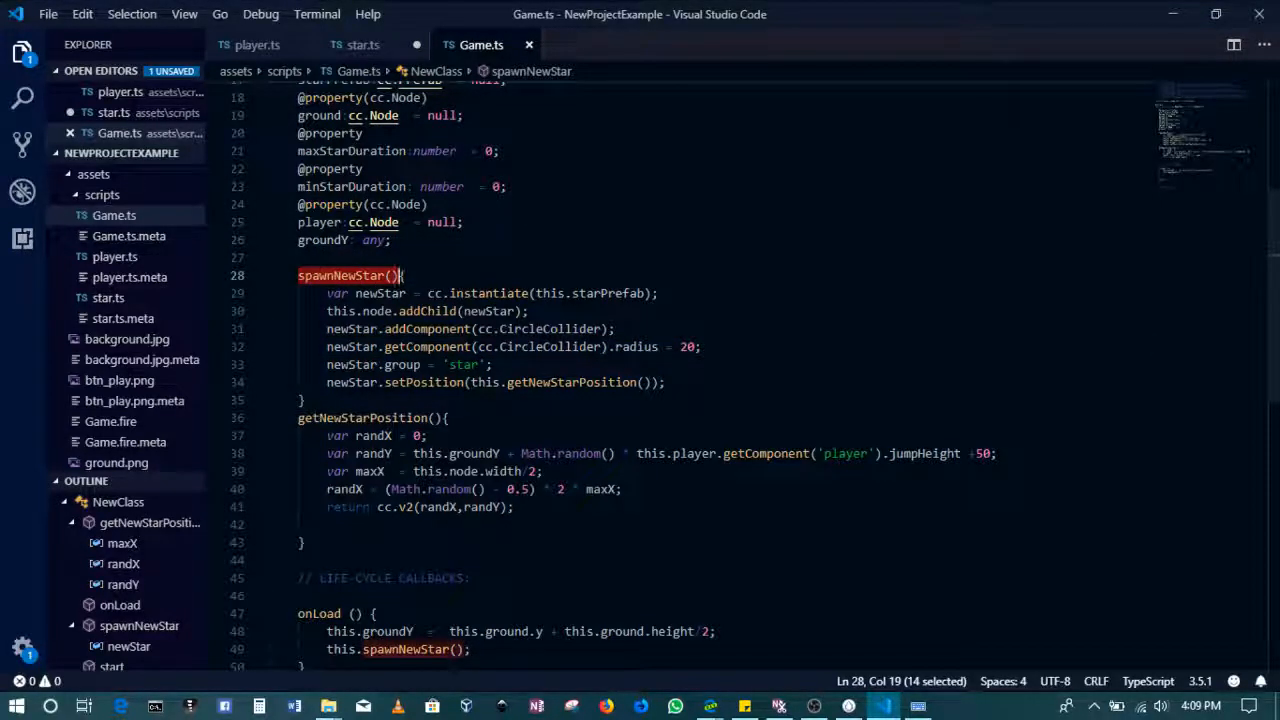
click(364, 44)
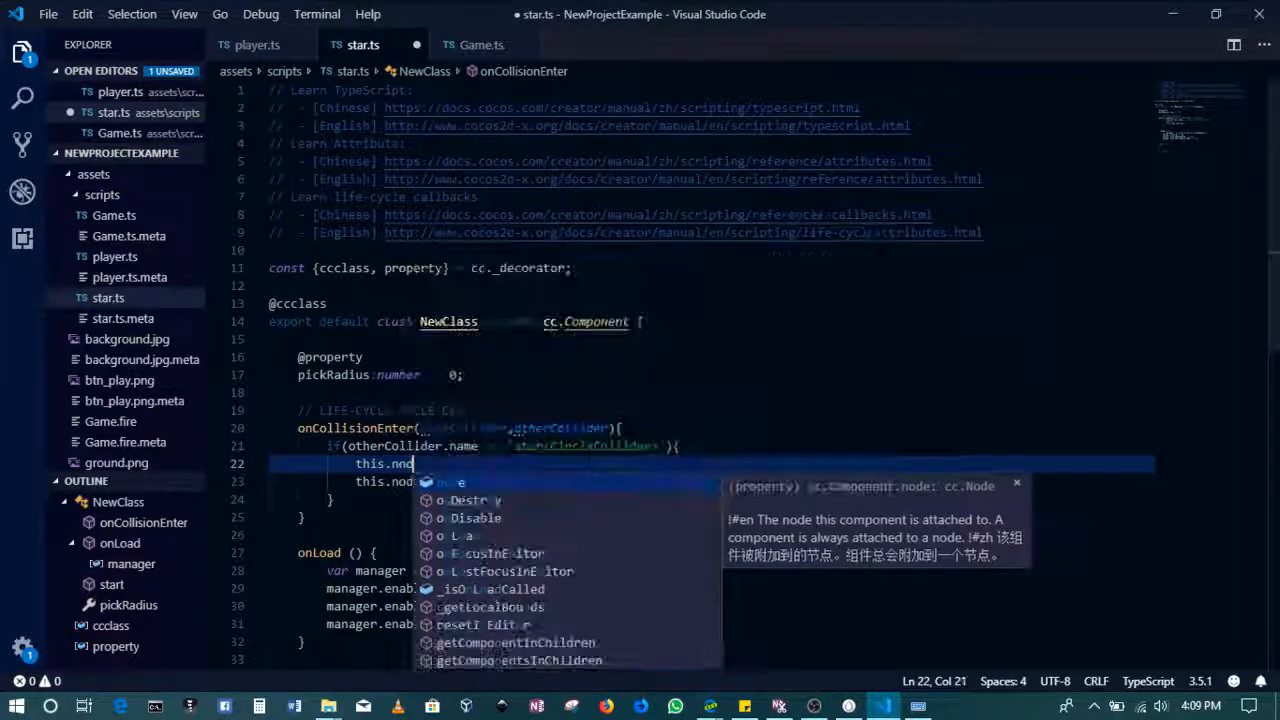
text(parent.)
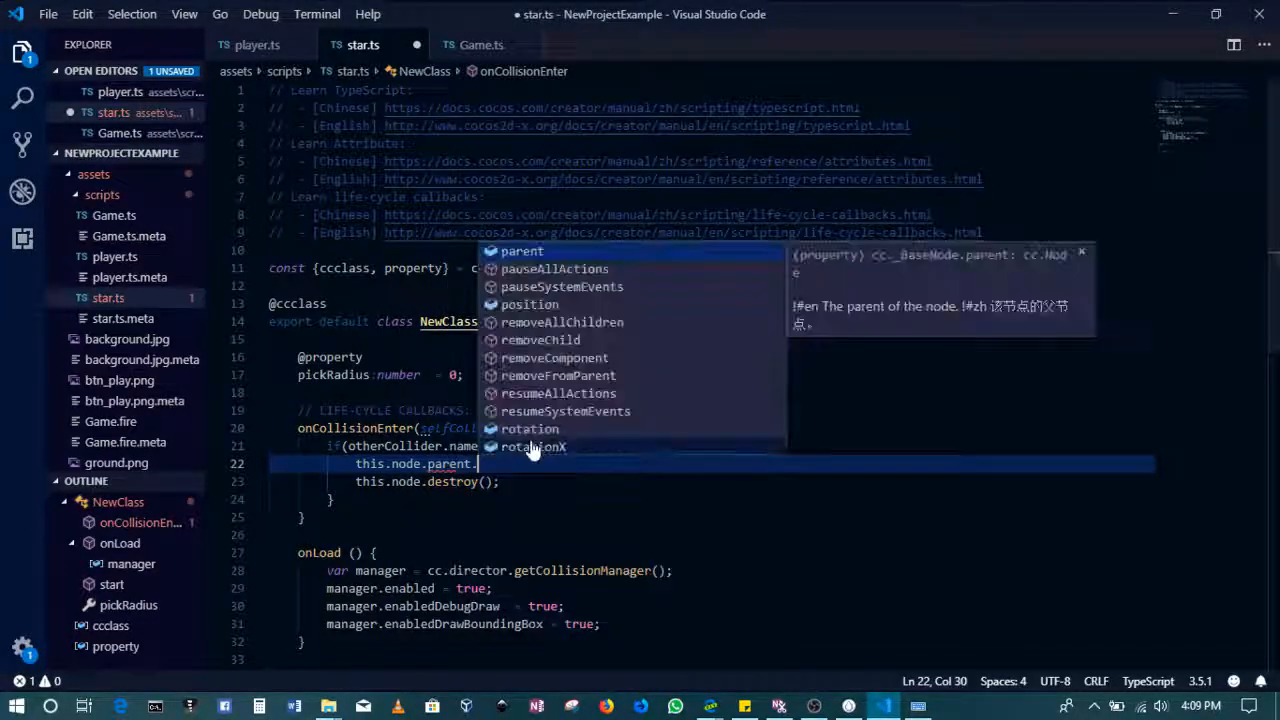
text(getComponent)
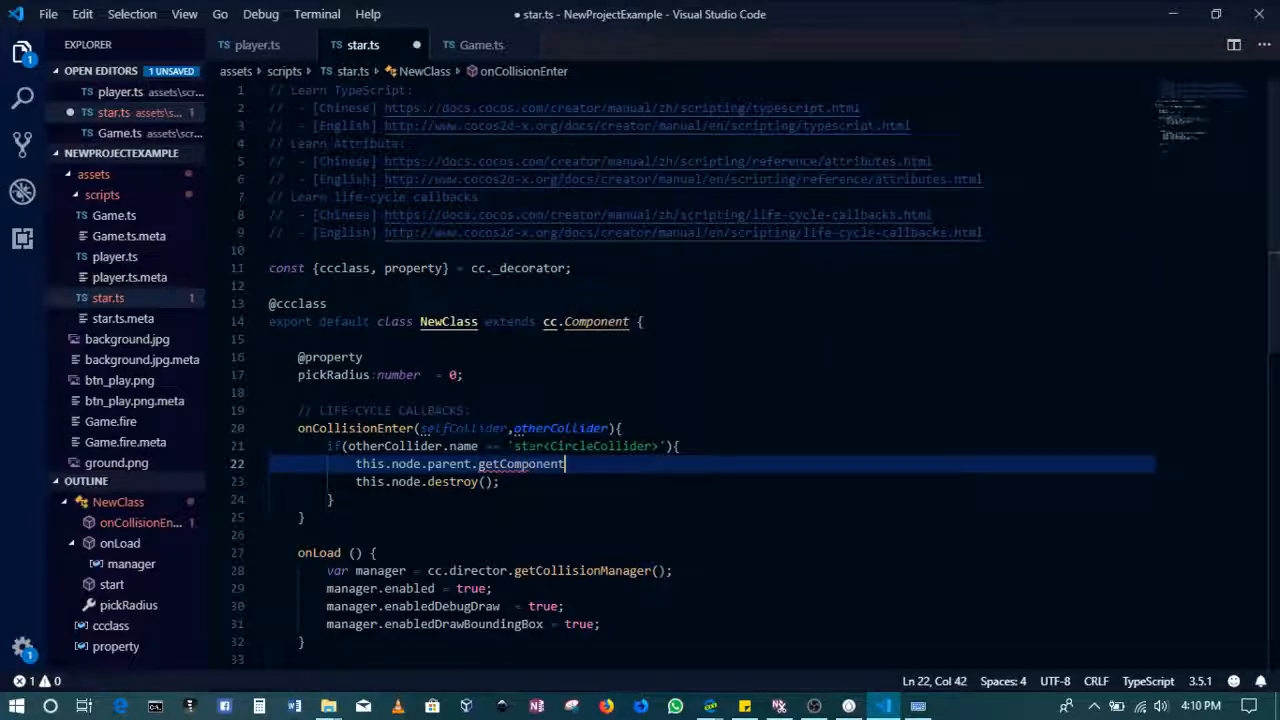
text(())
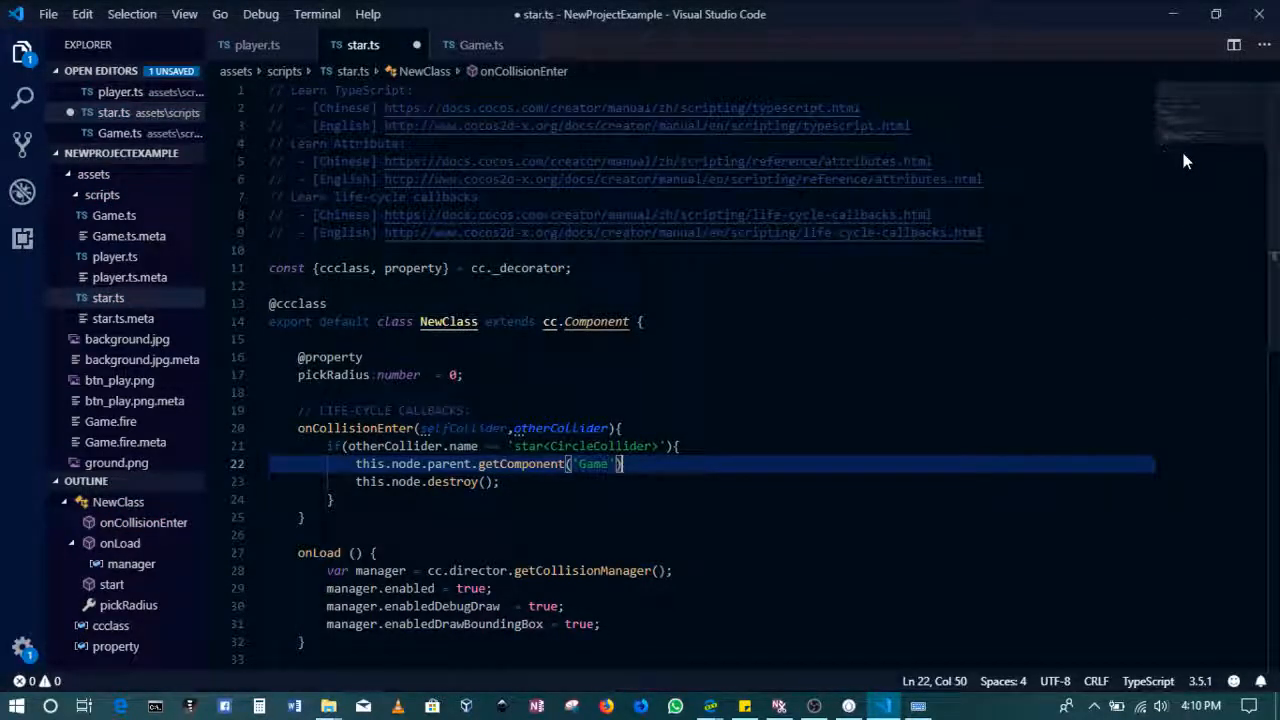
text(.)
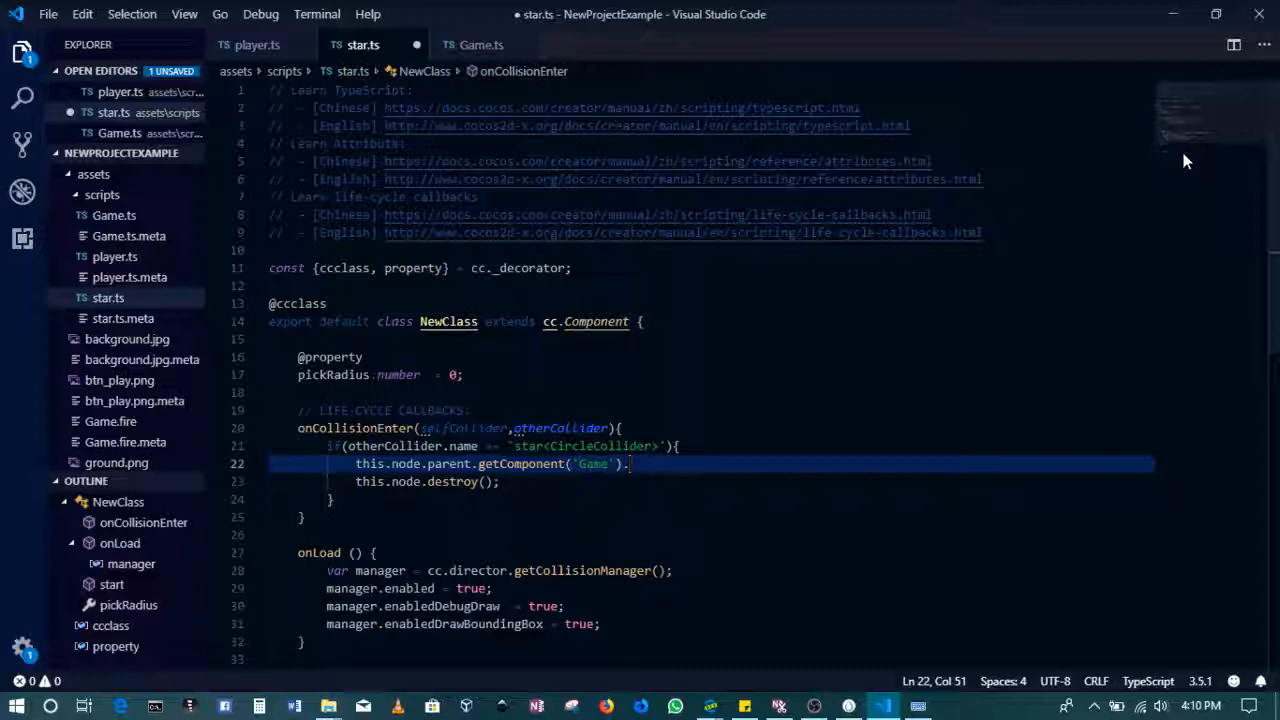
text(spawnNewStar();)
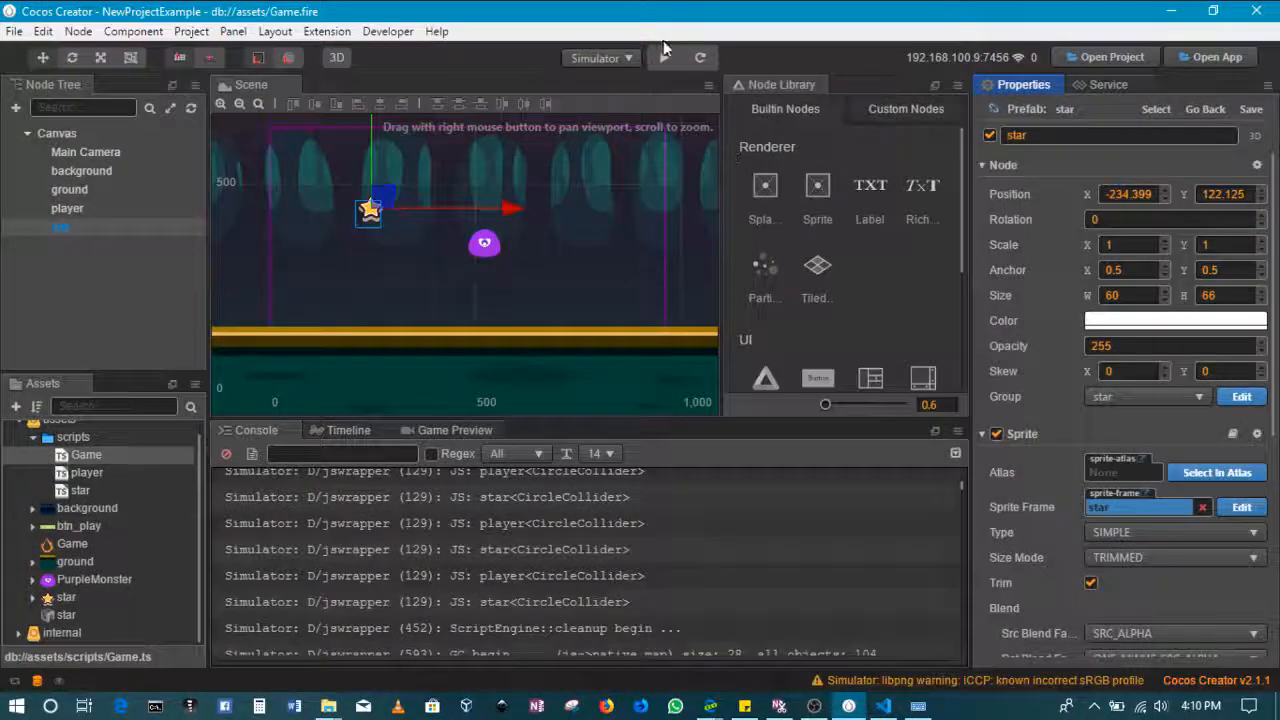
click(664, 56)
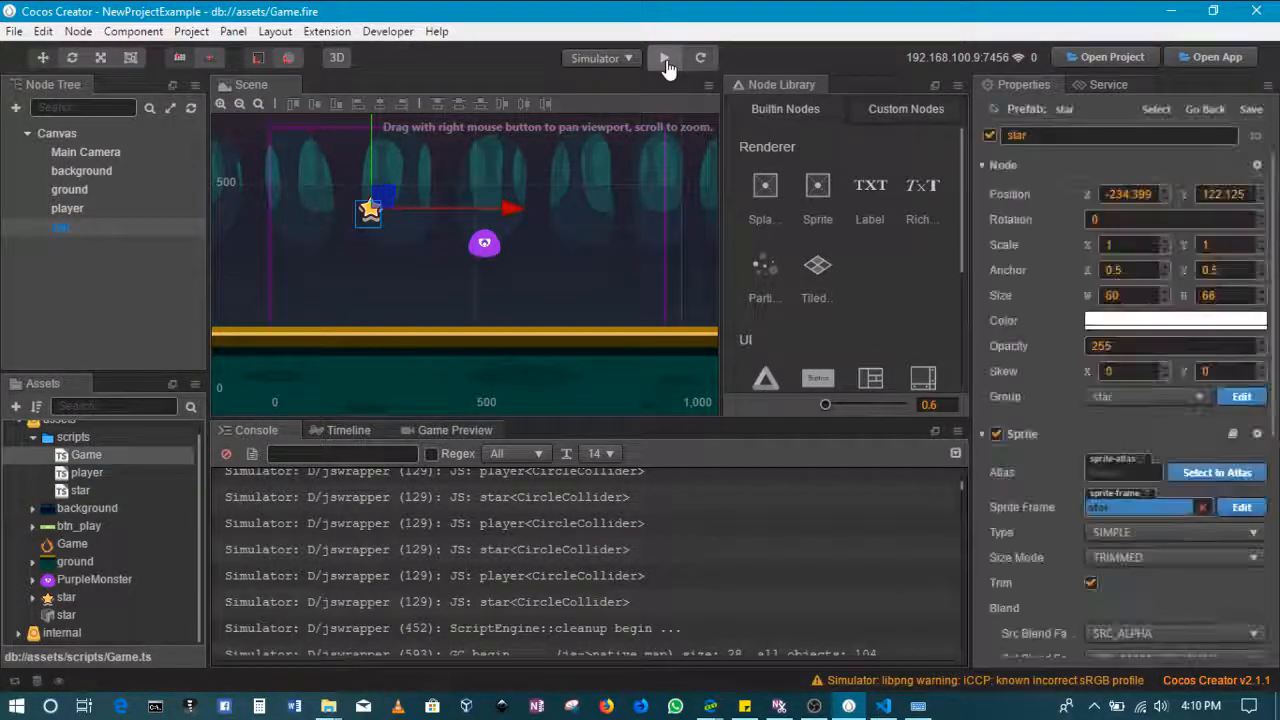
click(664, 56)
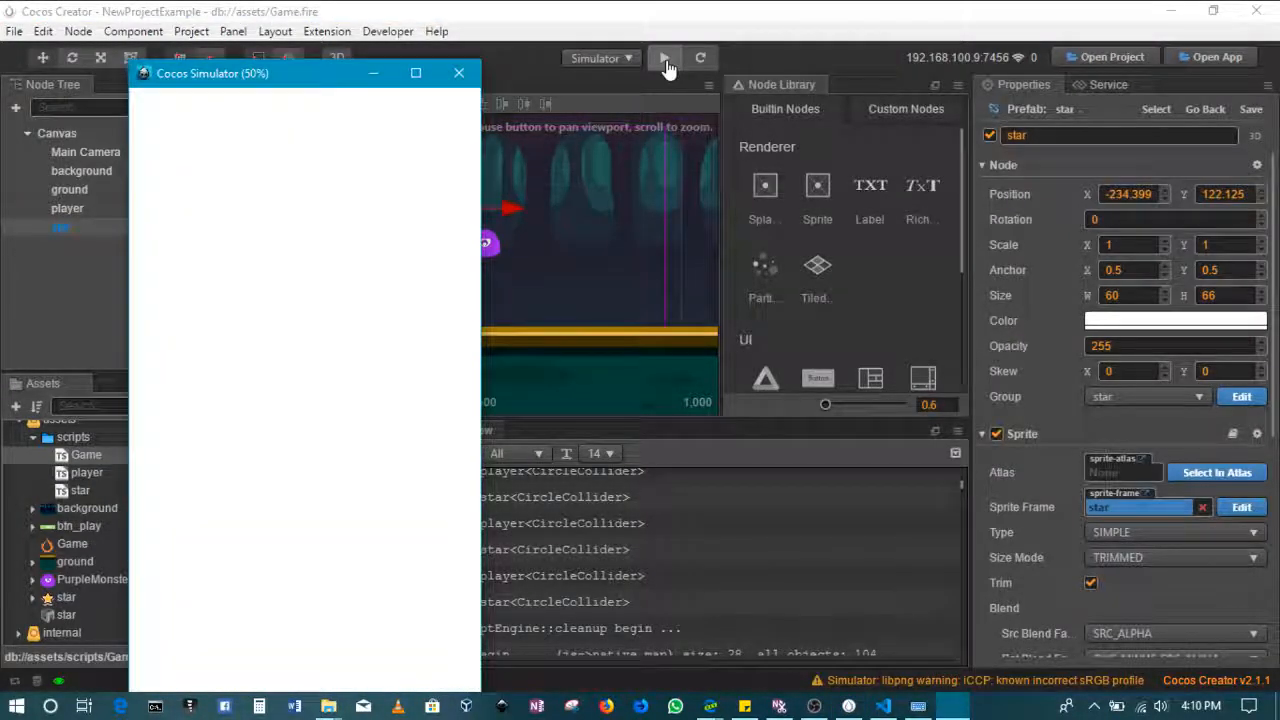
click(664, 56)
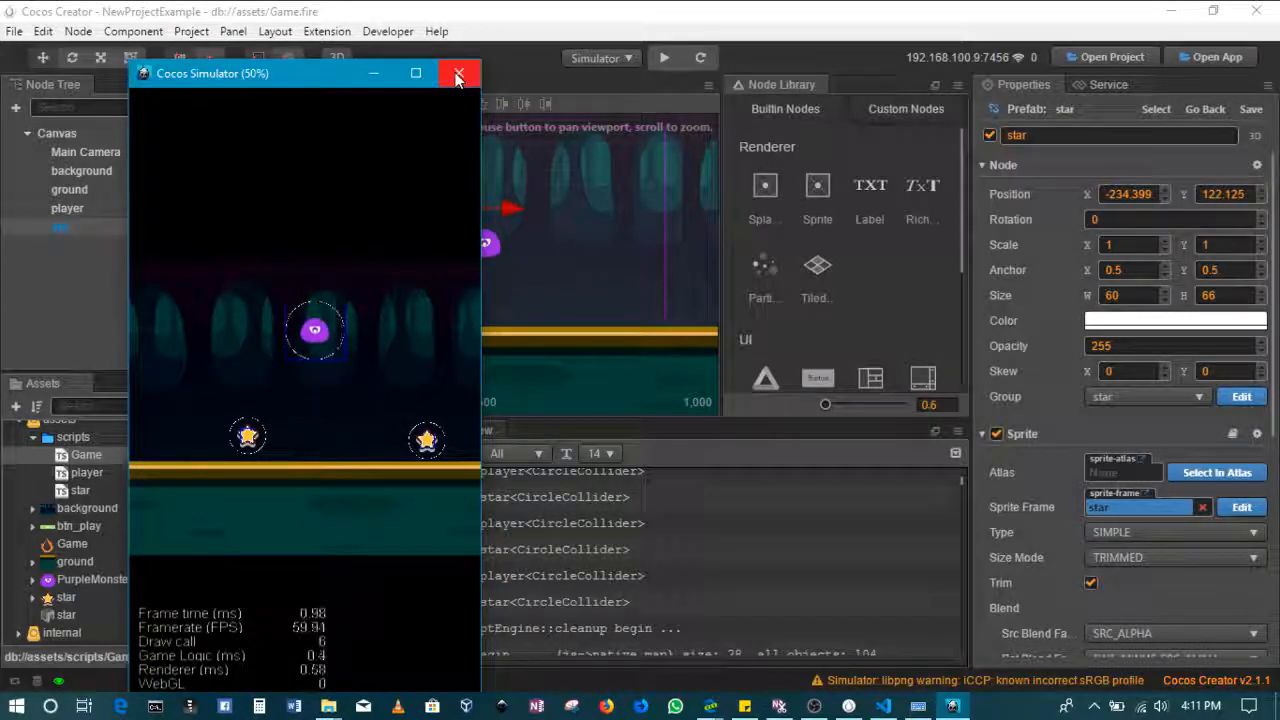
click(460, 74)
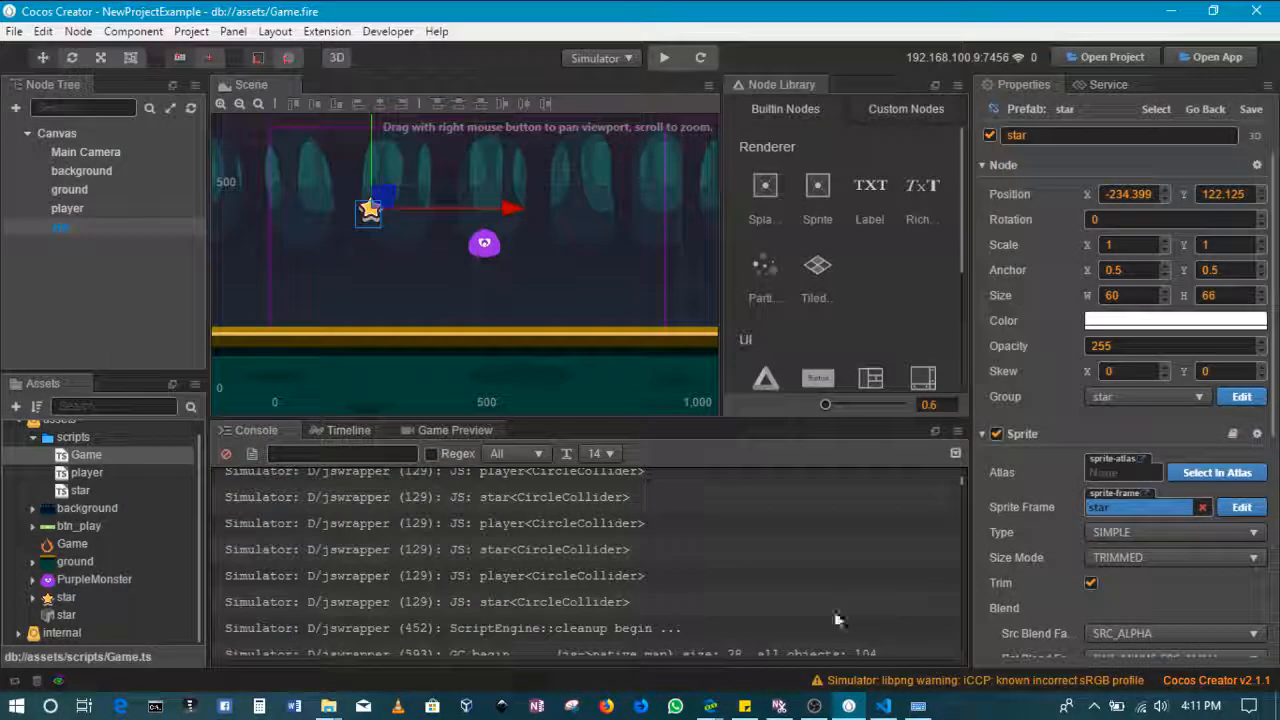
- Review the player.ts and star.ts scripts in the editor
click(884, 706)
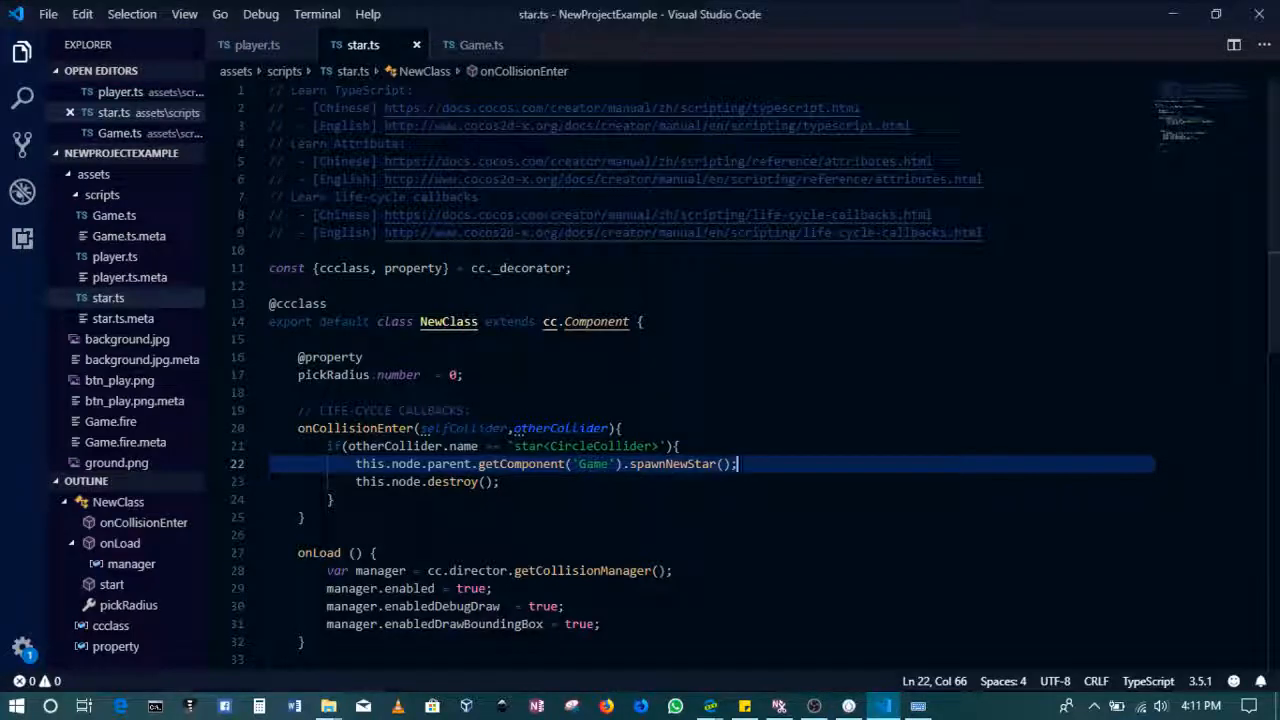
click(256, 44)
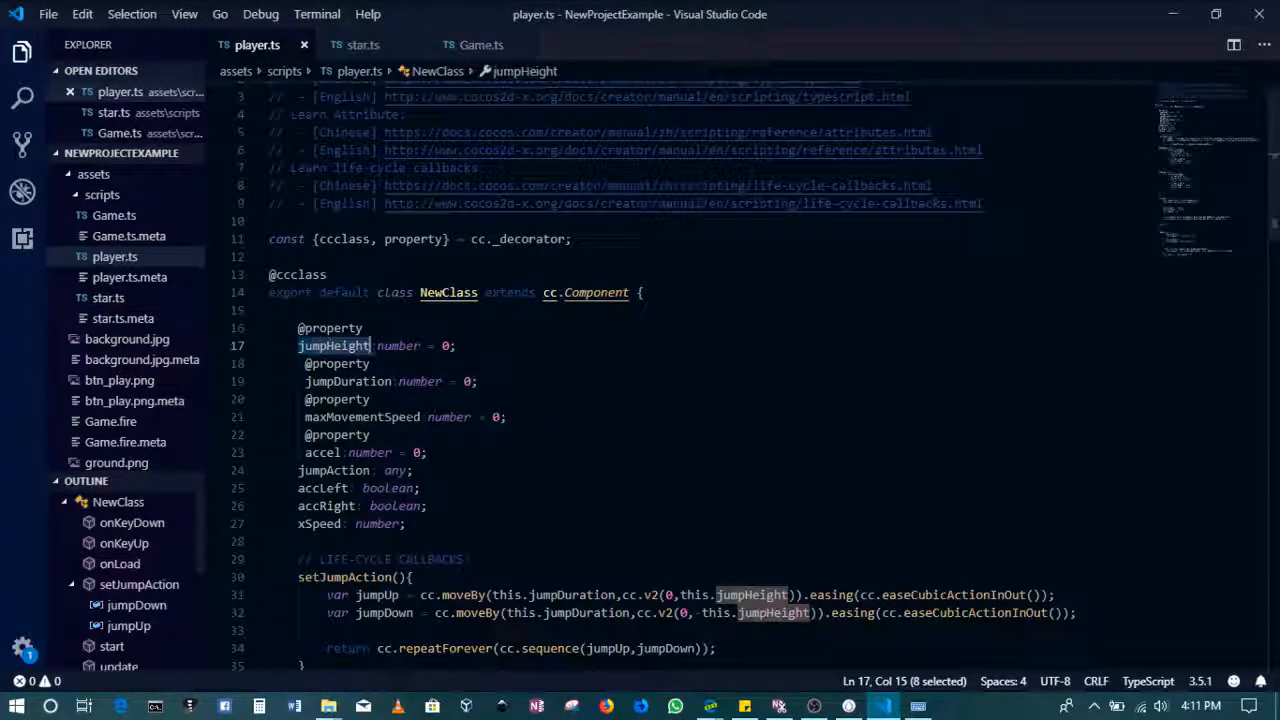
scroll(down, 3)
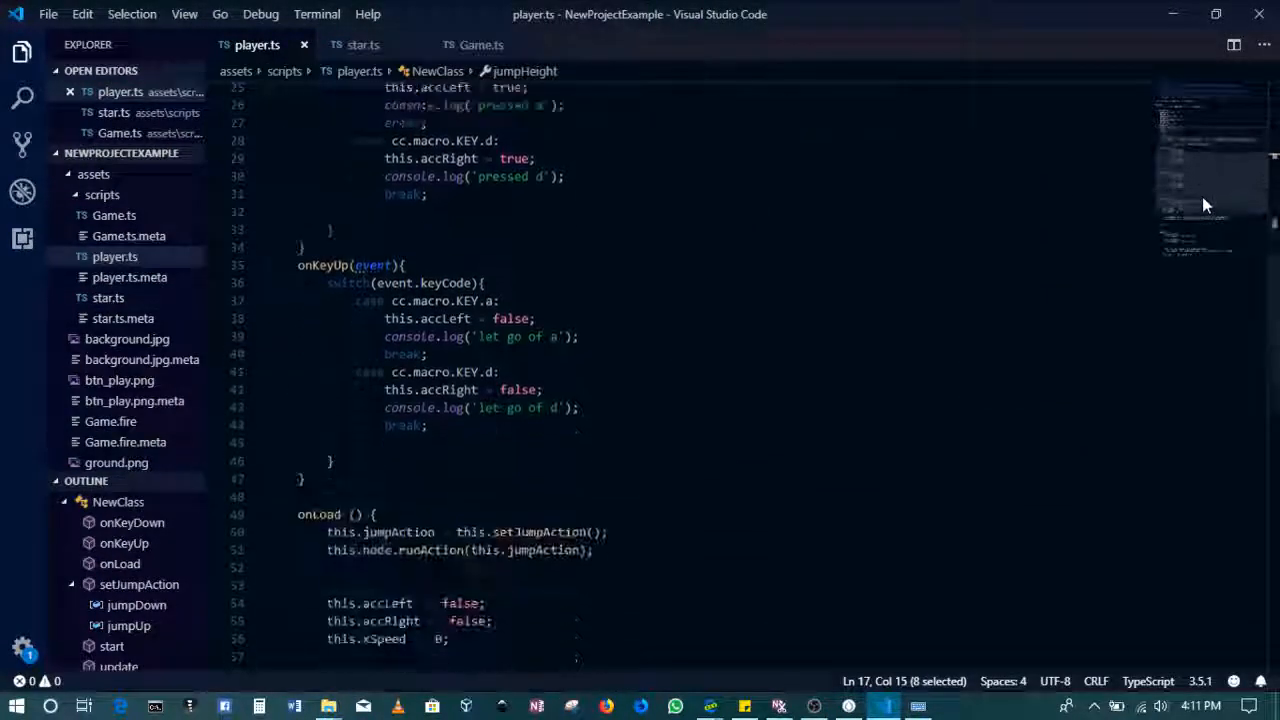
scroll(down, 3)
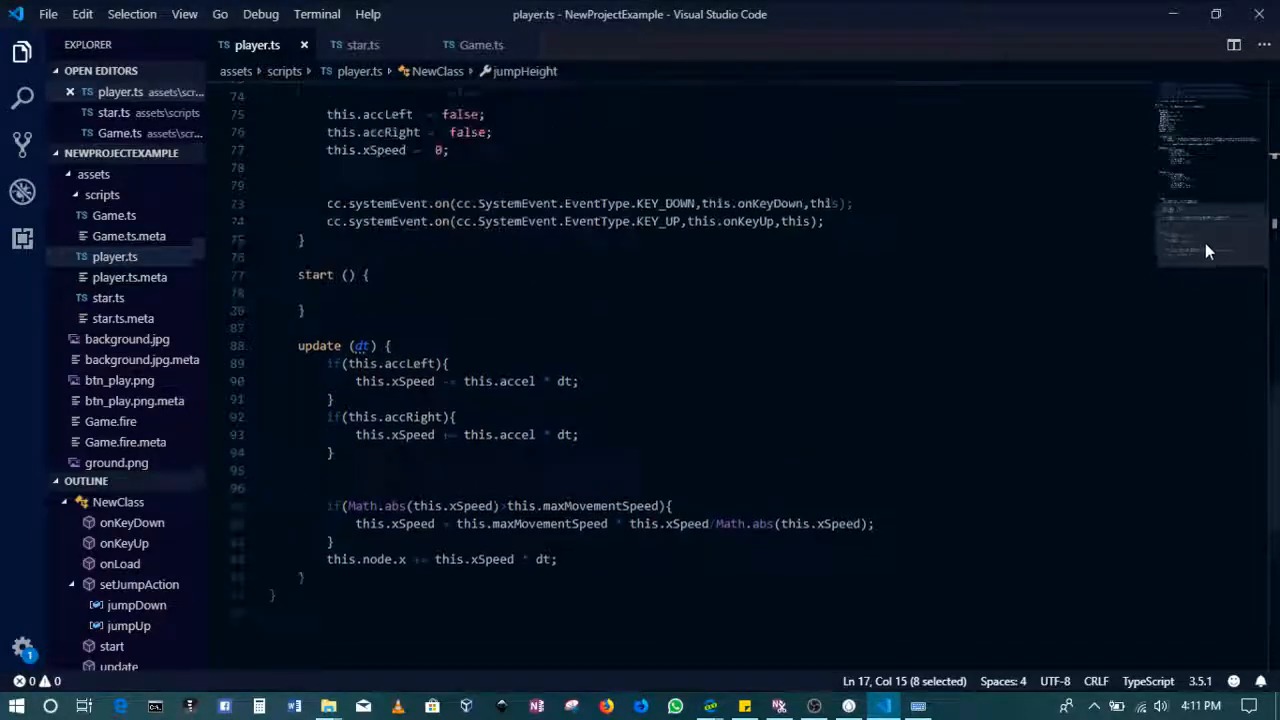
scroll(up, 3)
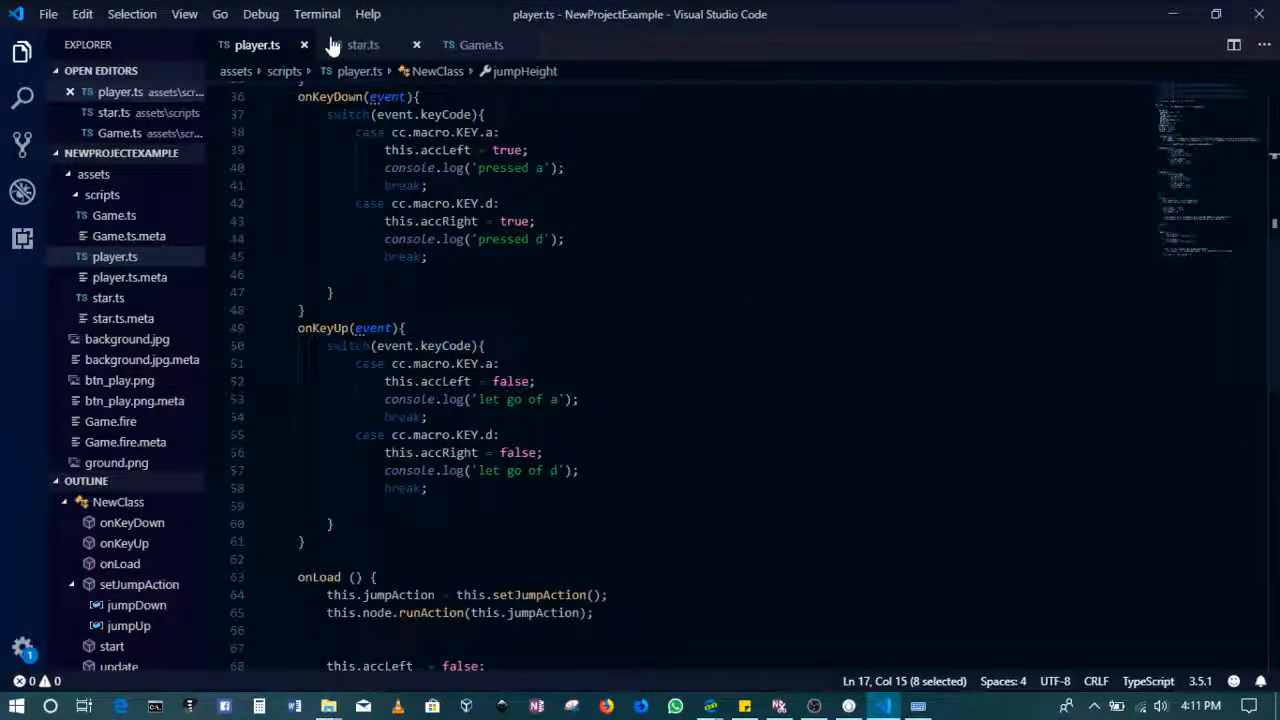
click(362, 44)
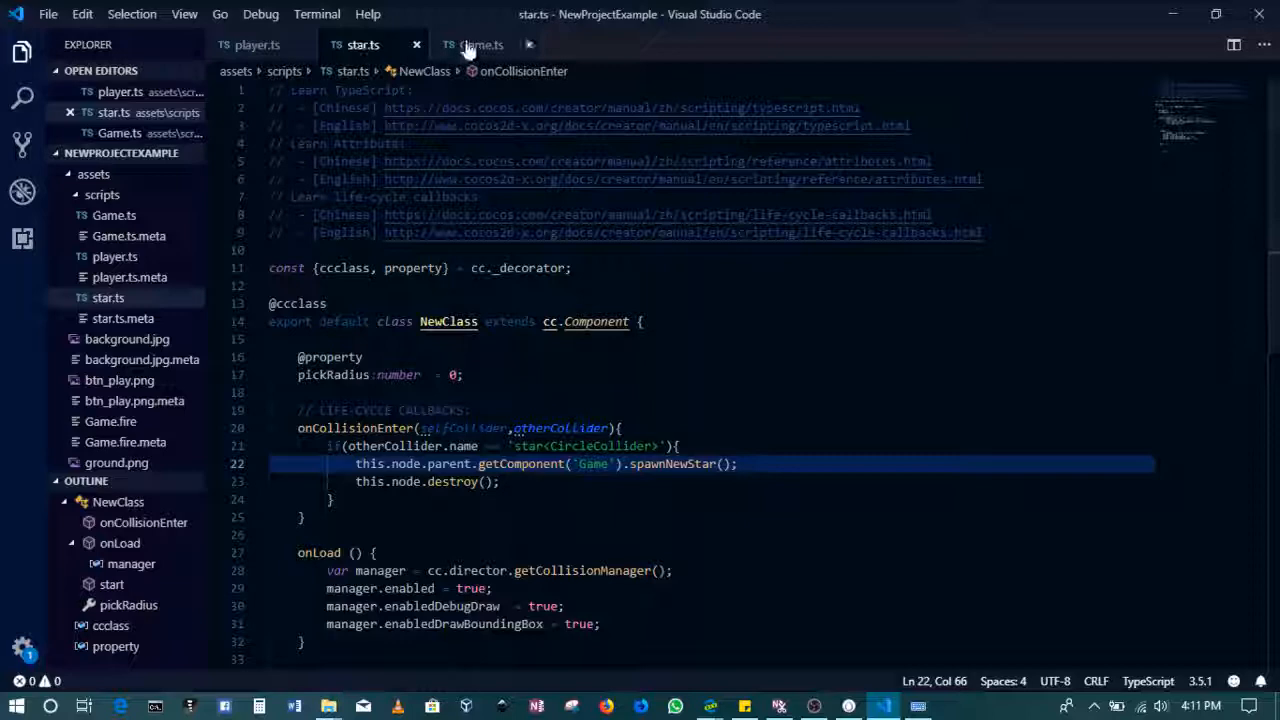
- In Game.ts spawnNewStar, change the CircleCollider radius from 20 to 30, then switch to Cocos Creator
click(480, 44)
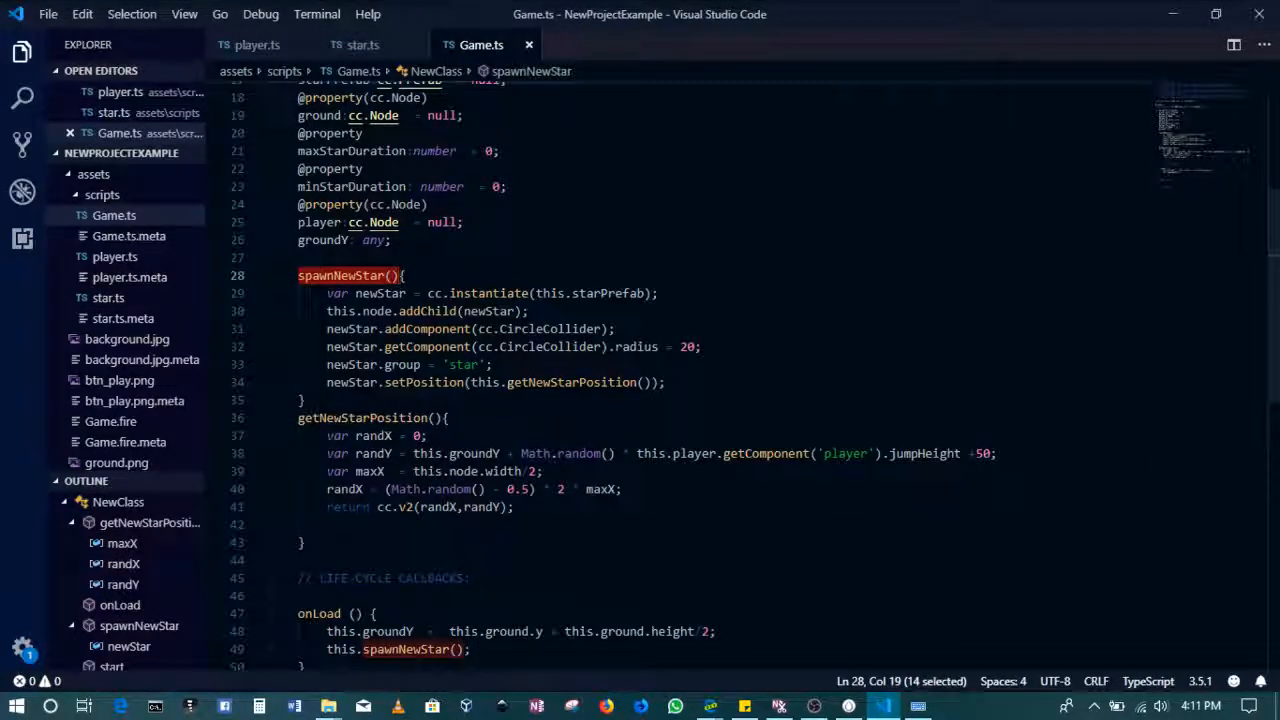
click(688, 348)
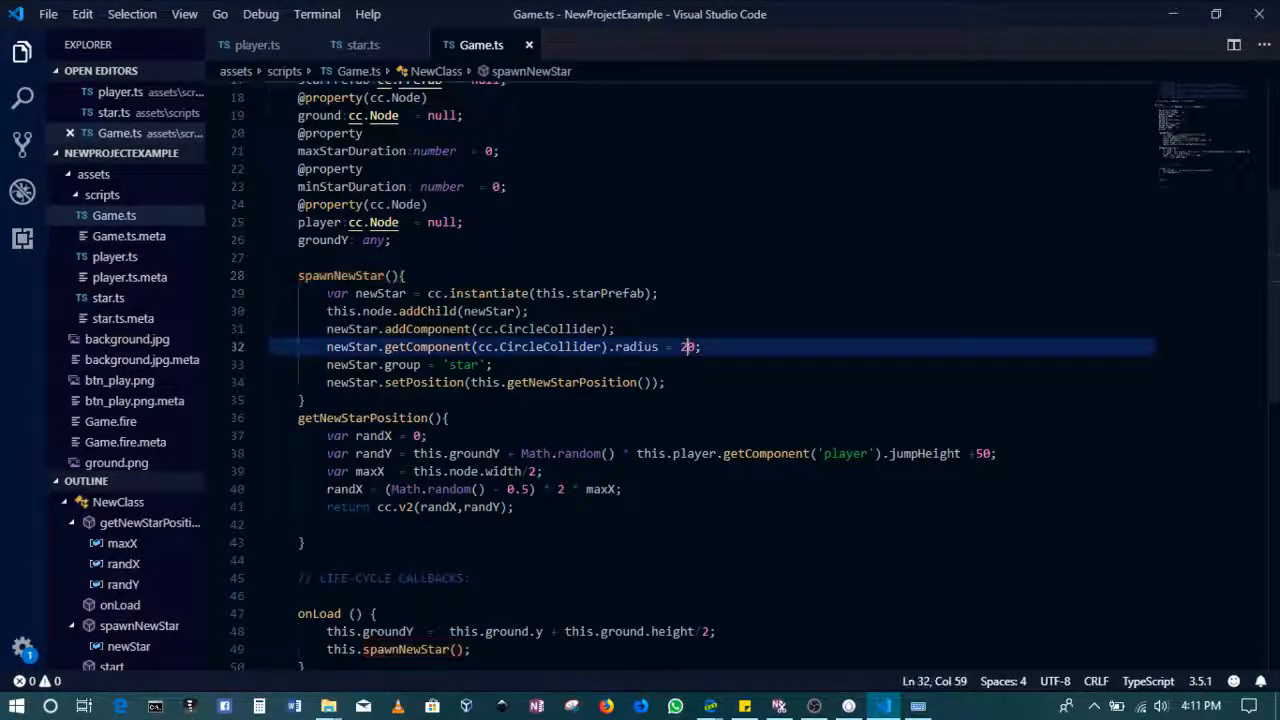
text(3)
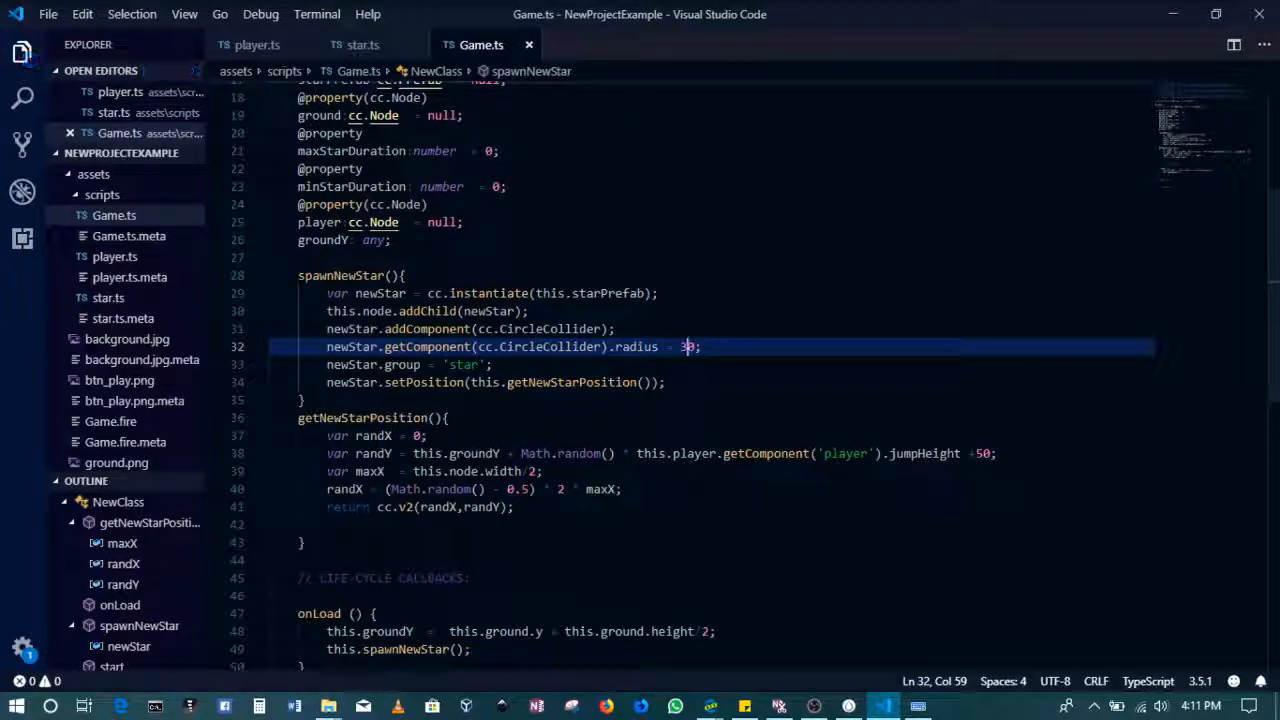
click(848, 706)
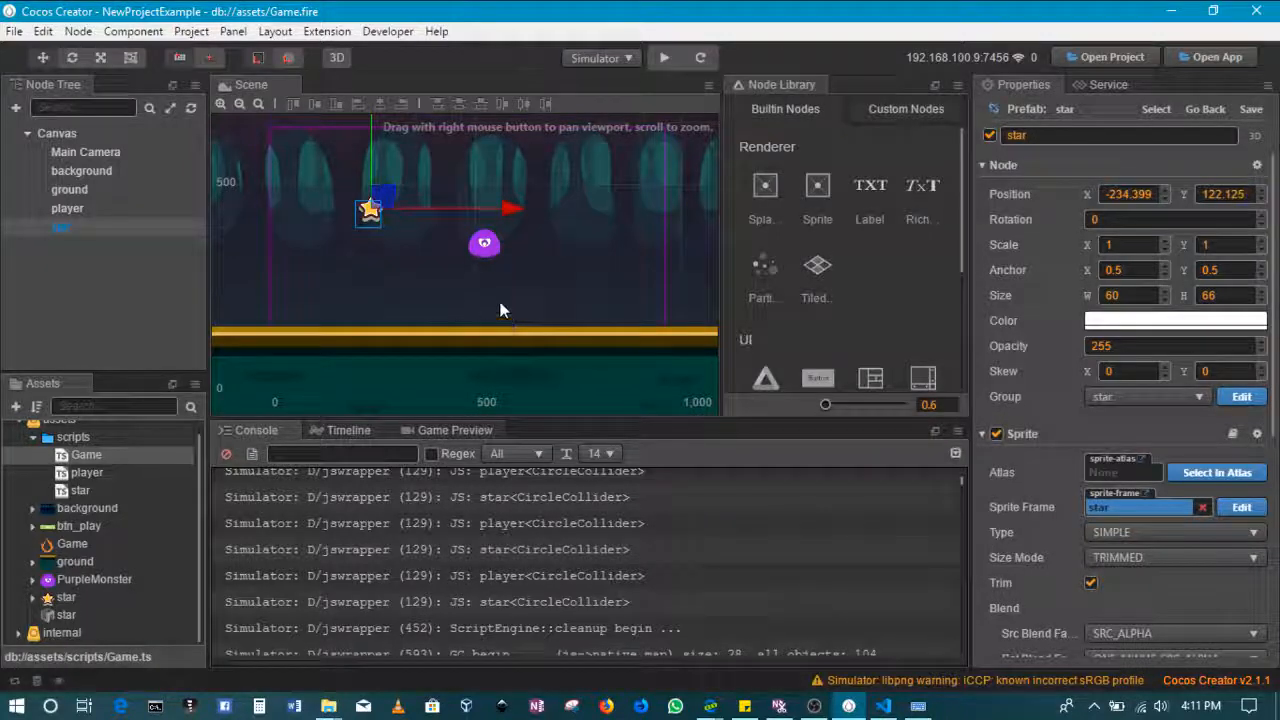
mouse_move(480, 328)
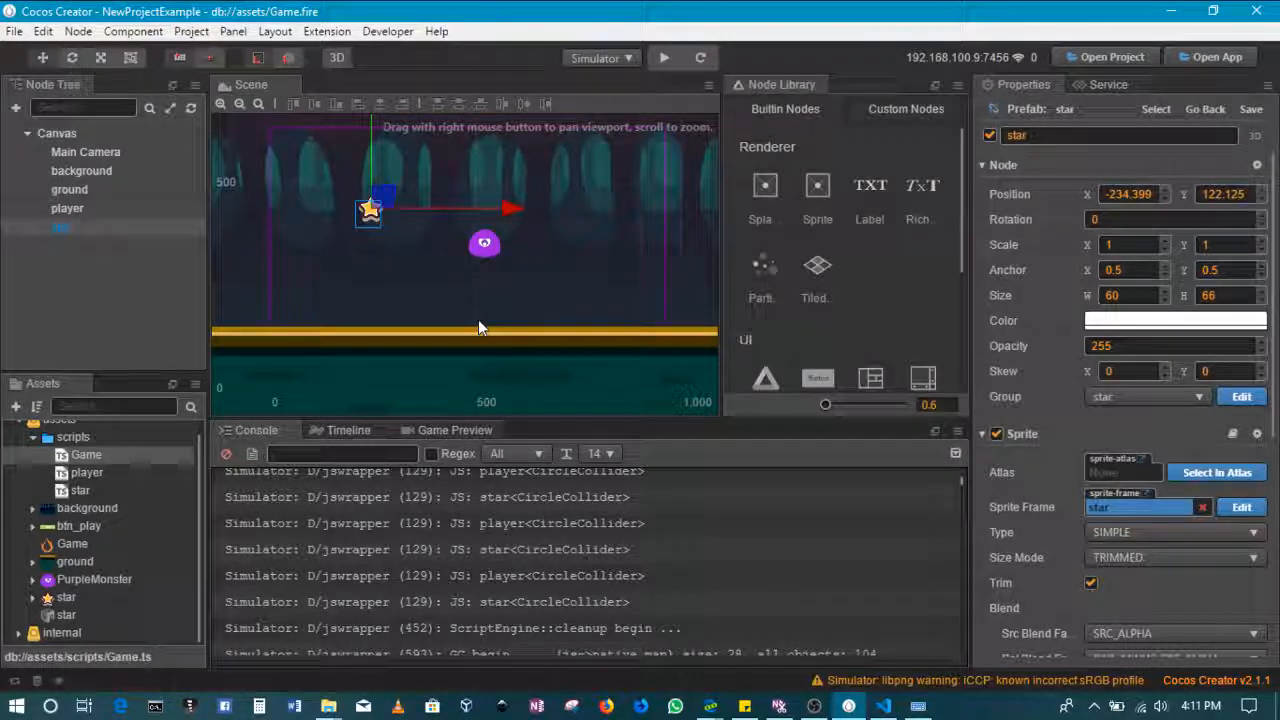